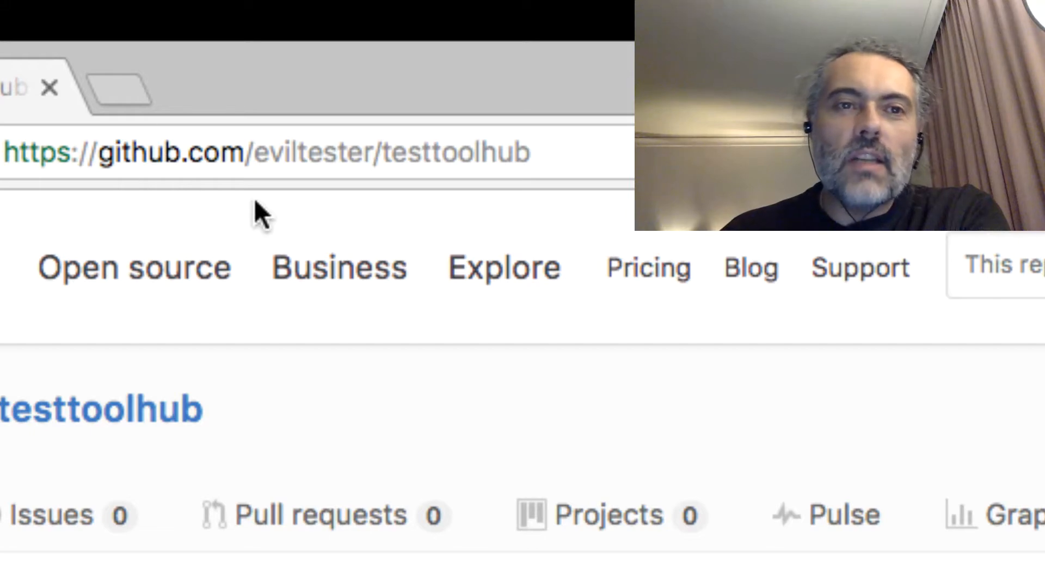
{"action": "mouse_move", "coordinate": [619, 430]}
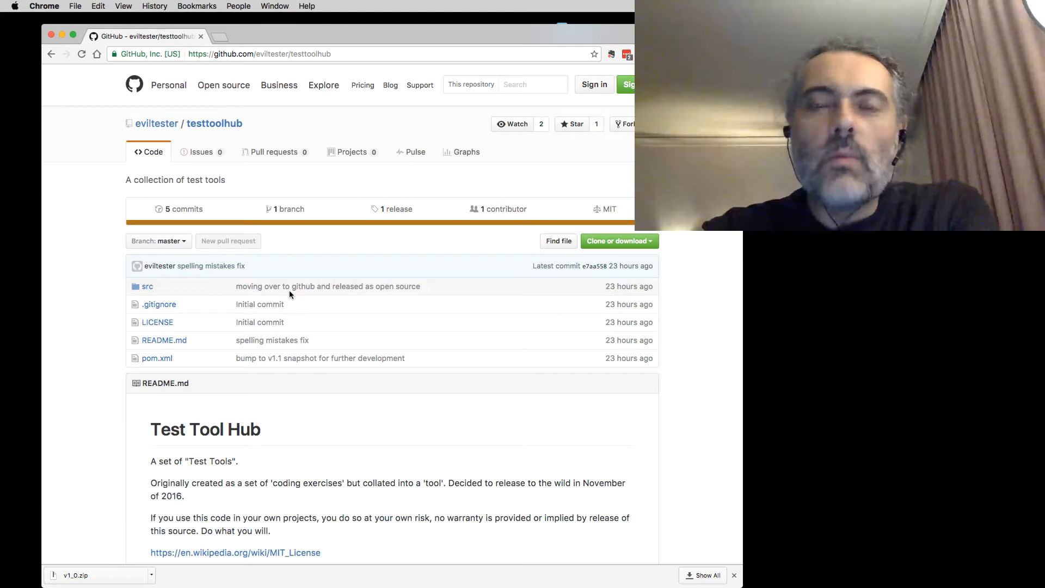
{"action": "mouse_move", "coordinate": [345, 265]}
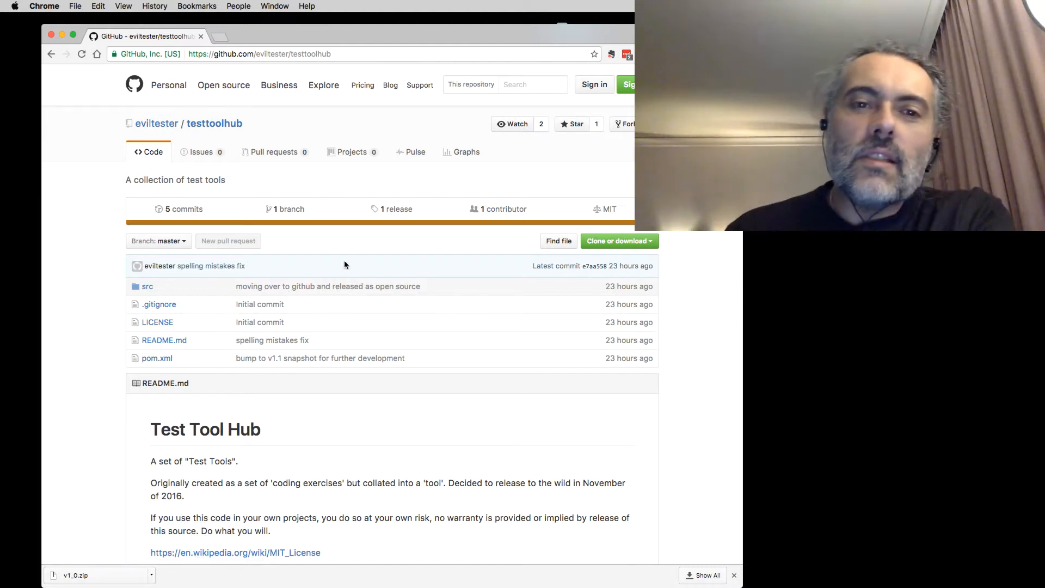
Step: From the Releases page, reveal the downloaded v1_0.zip in Finder via the download bar
{"action": "left_click", "coordinate": [396, 209]}
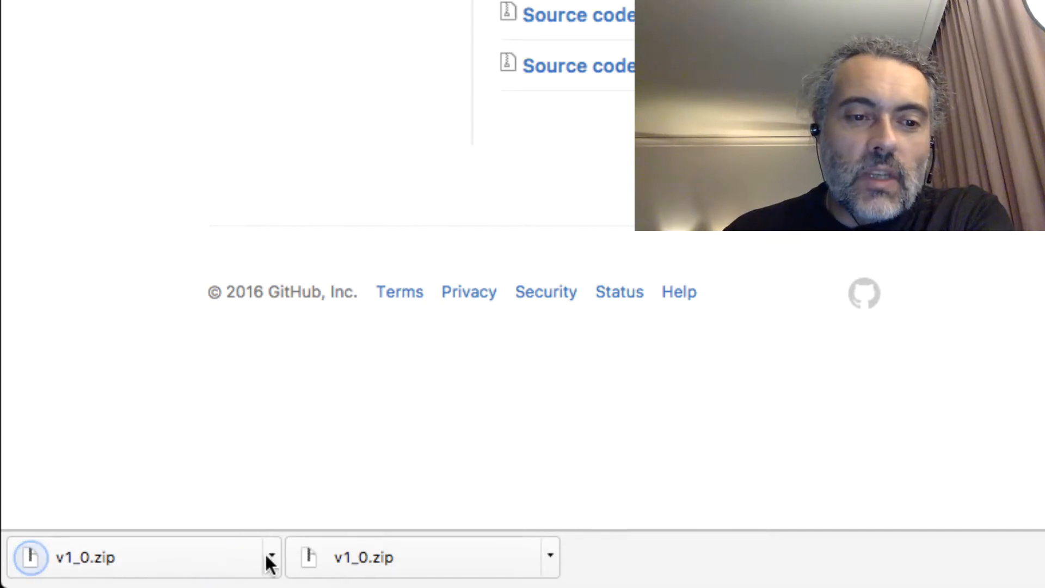
{"action": "left_click", "coordinate": [270, 558]}
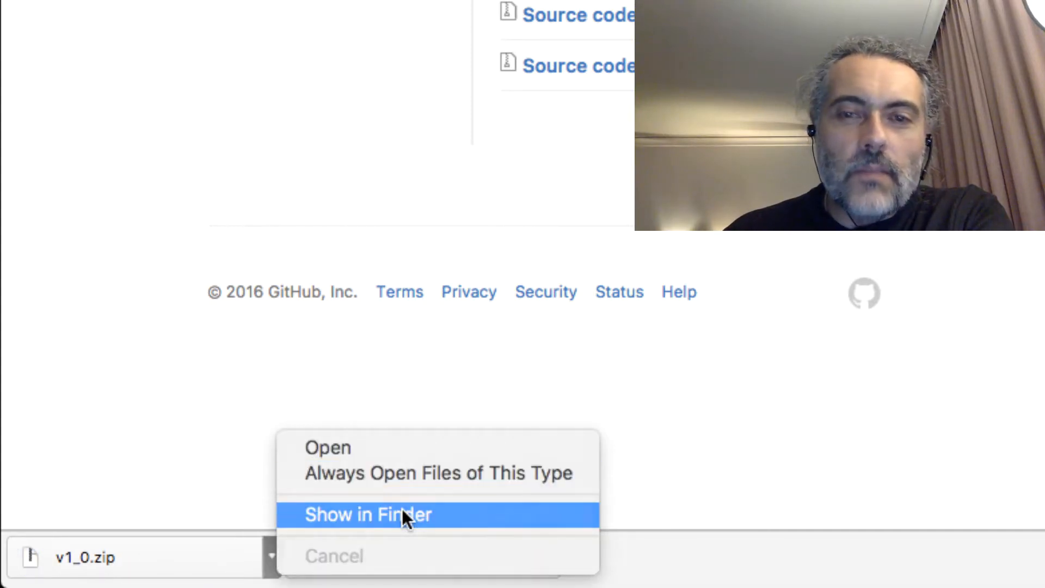
{"action": "left_click", "coordinate": [367, 515]}
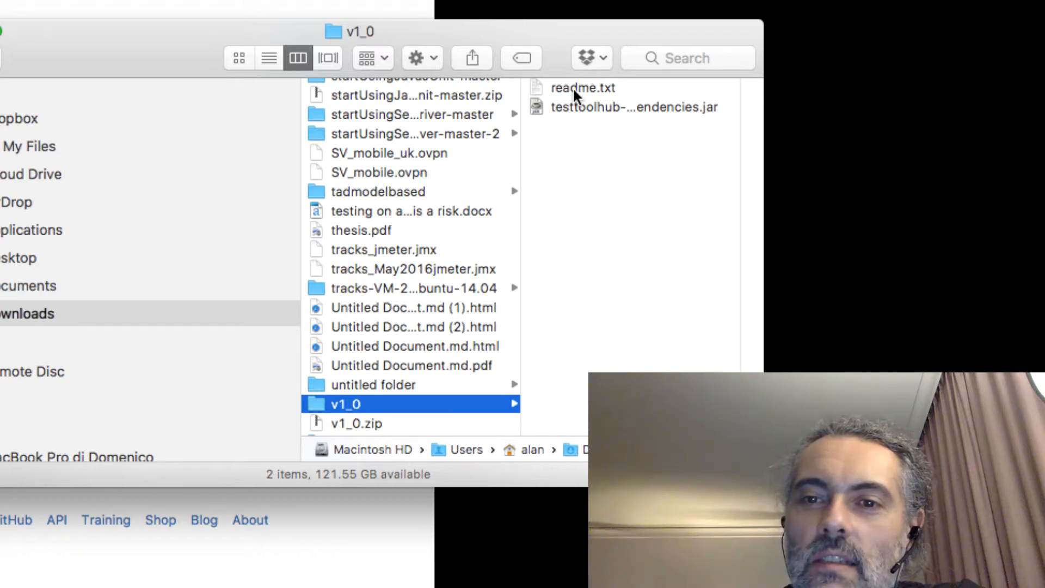
Step: Preview readme.txt's java -jar run command and bring up folder actions for New Terminal at Folder
{"action": "left_click", "coordinate": [581, 87]}
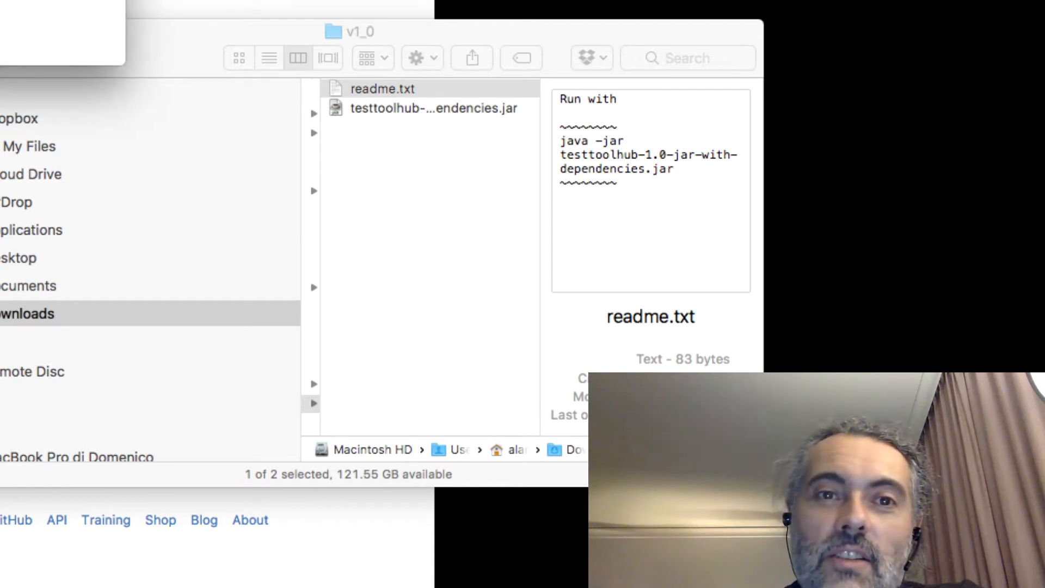
{"action": "right_click", "coordinate": [616, 107]}
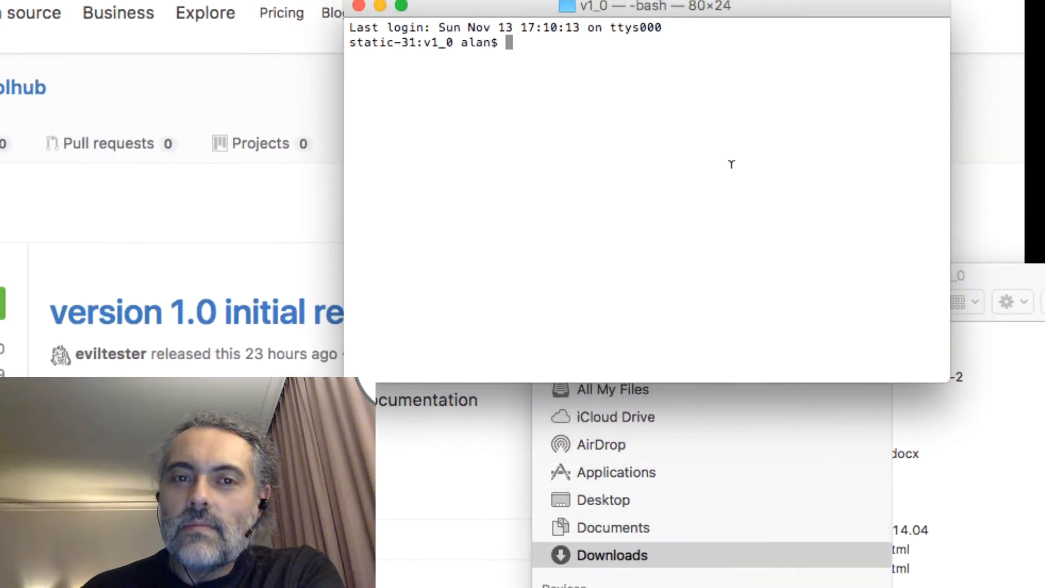
Step: Run ls and java -jar testtoolhub-1.0-jar-with-dependencies.jar, then choose Counterstrings in the hub
{"action": "type", "text": "ls"}
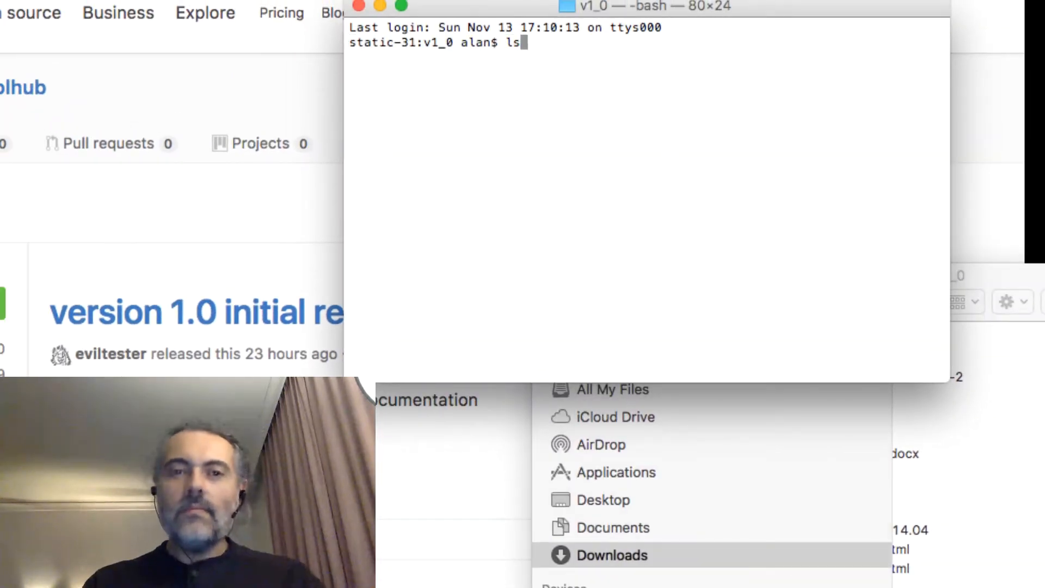
{"action": "type", "text": "jav"}
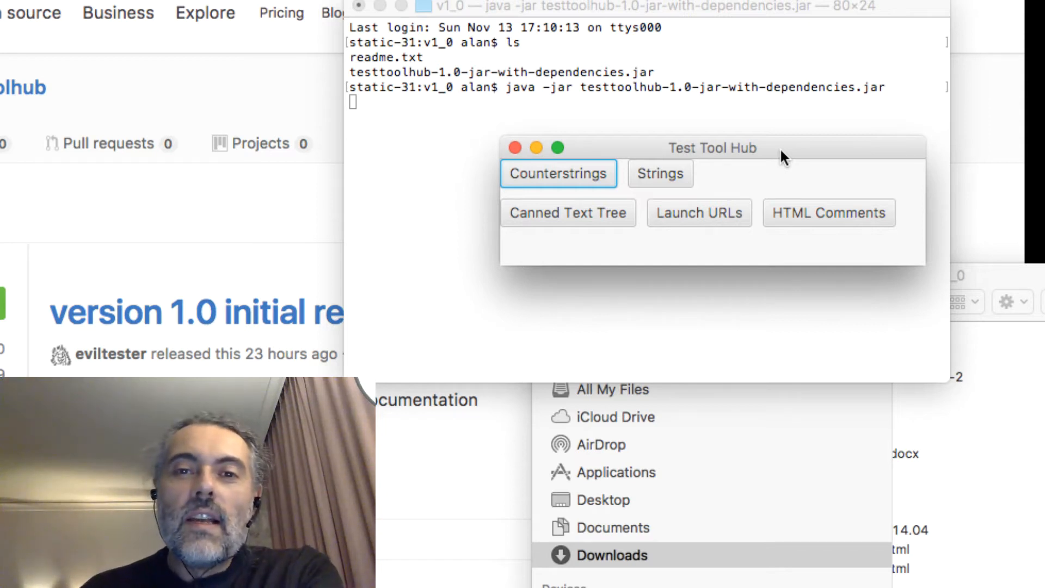
{"action": "mouse_move", "coordinate": [568, 212]}
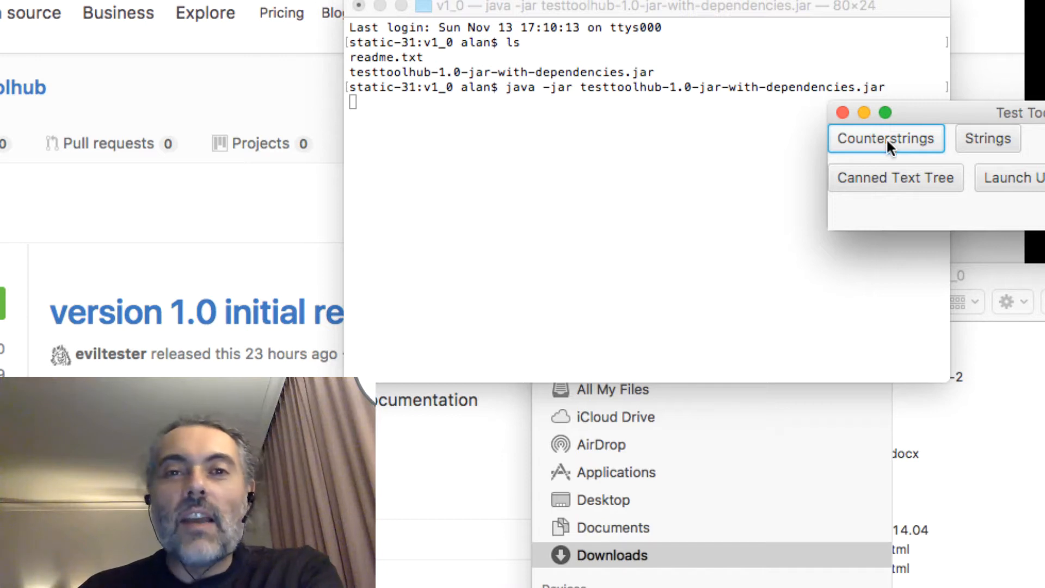
{"action": "left_click", "coordinate": [886, 138]}
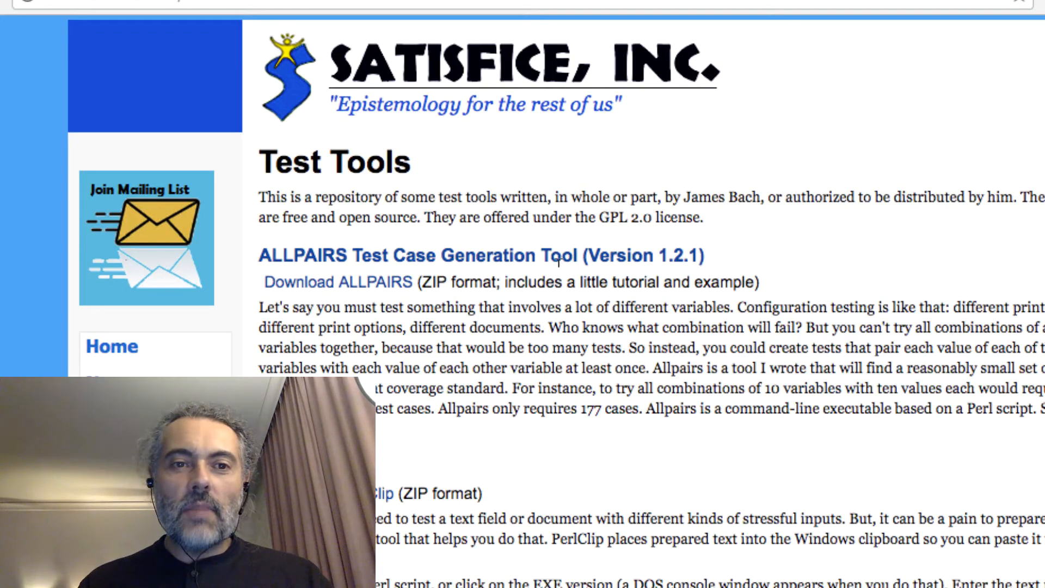
Step: Search Google for 'string length' and open the String Functions length calculator
{"action": "scroll", "scroll_direction": "down", "scroll_amount": 3}
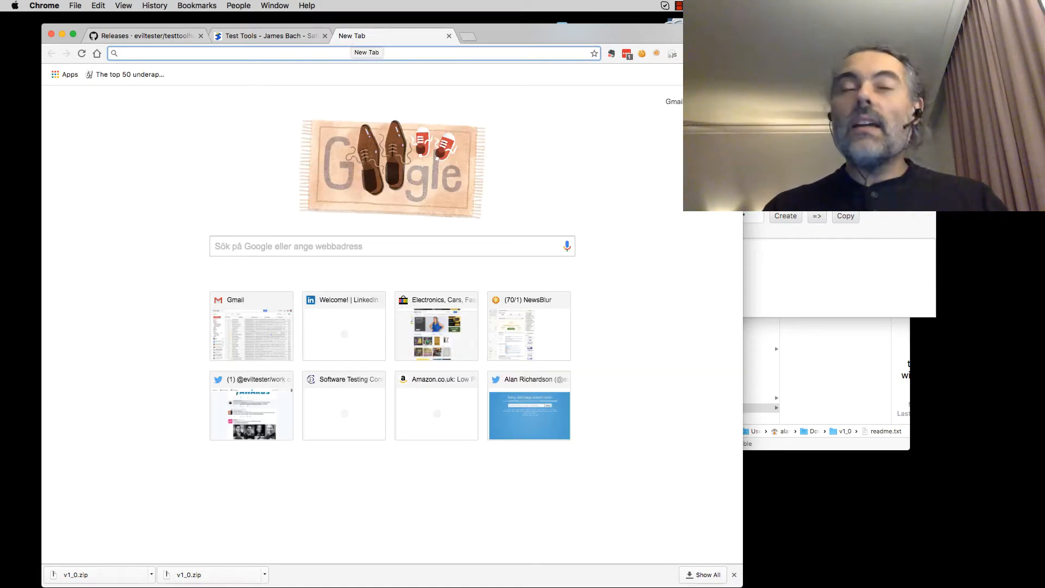
{"action": "type", "text": "stri"}
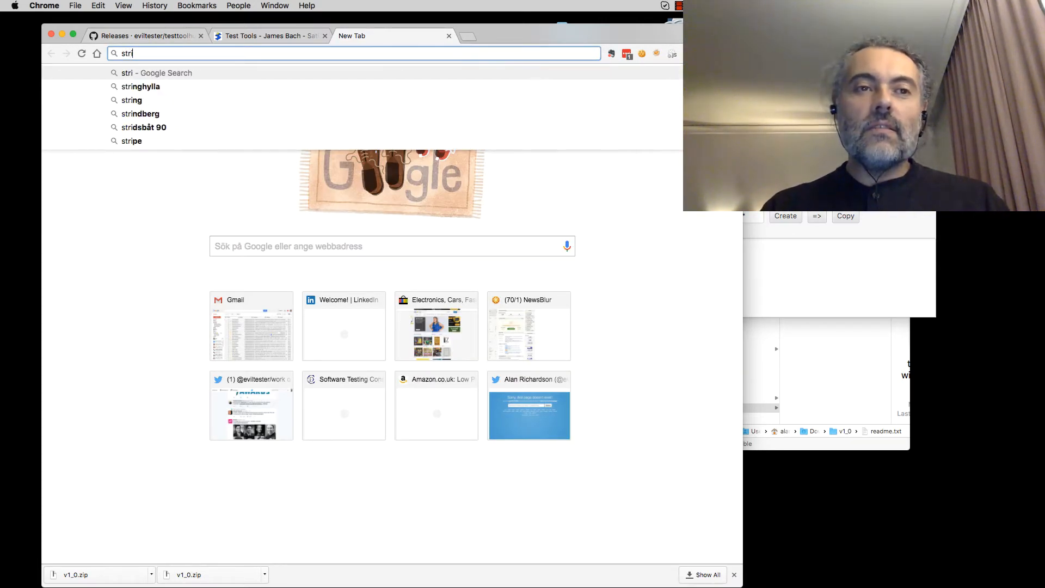
{"action": "type", "text": "string length"}
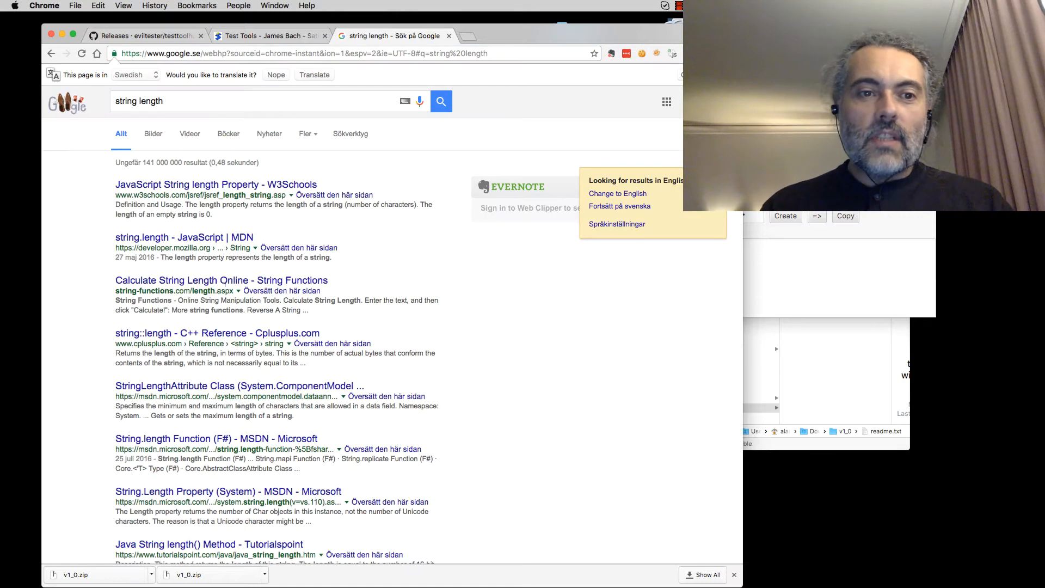
{"action": "left_click", "coordinate": [221, 279]}
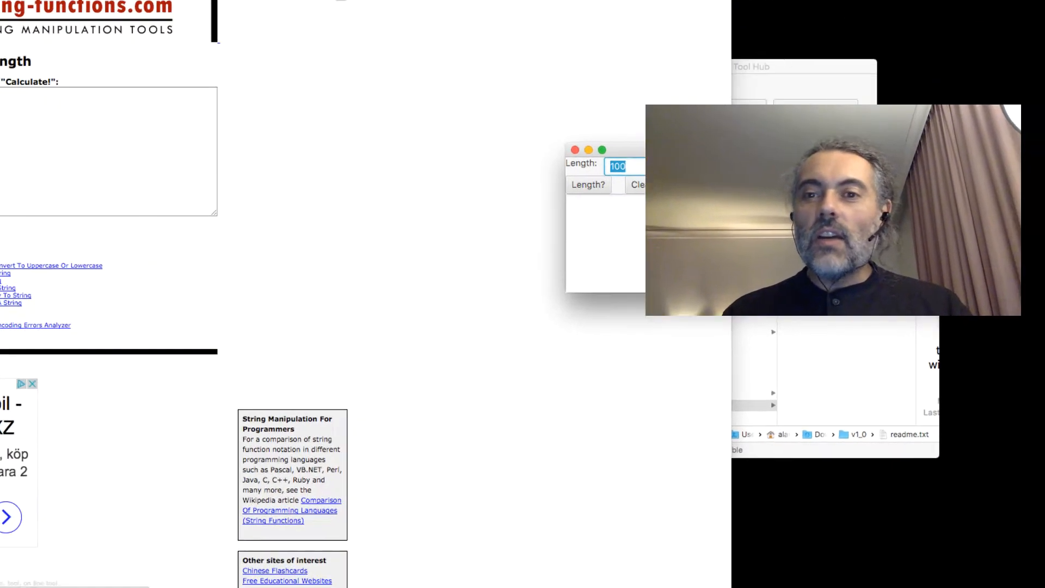
Step: Create a 100-character *-separated counterstring, copy it and return to the length page
{"action": "left_click", "coordinate": [781, 60]}
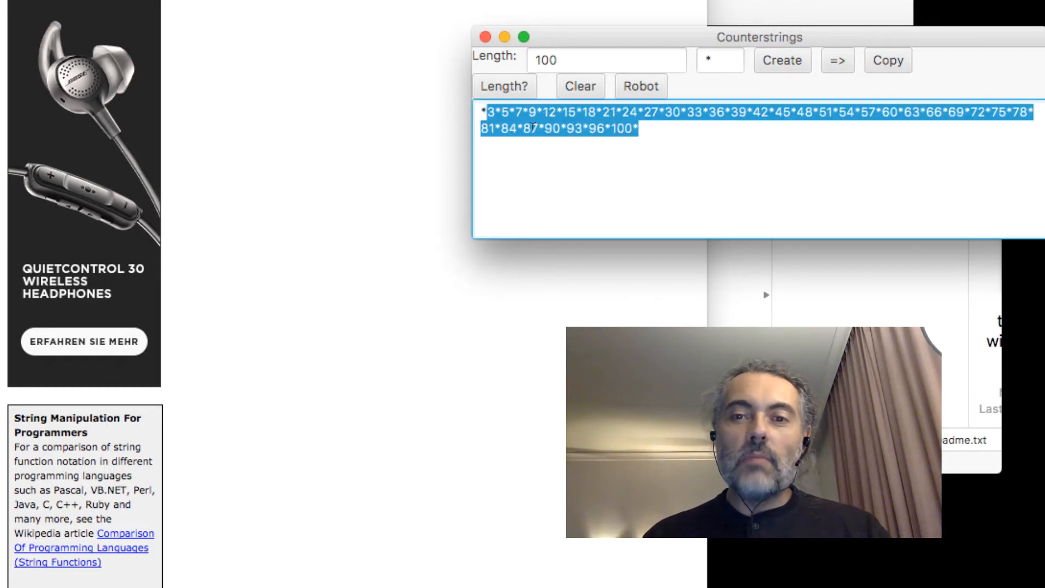
{"action": "left_click", "coordinate": [887, 60]}
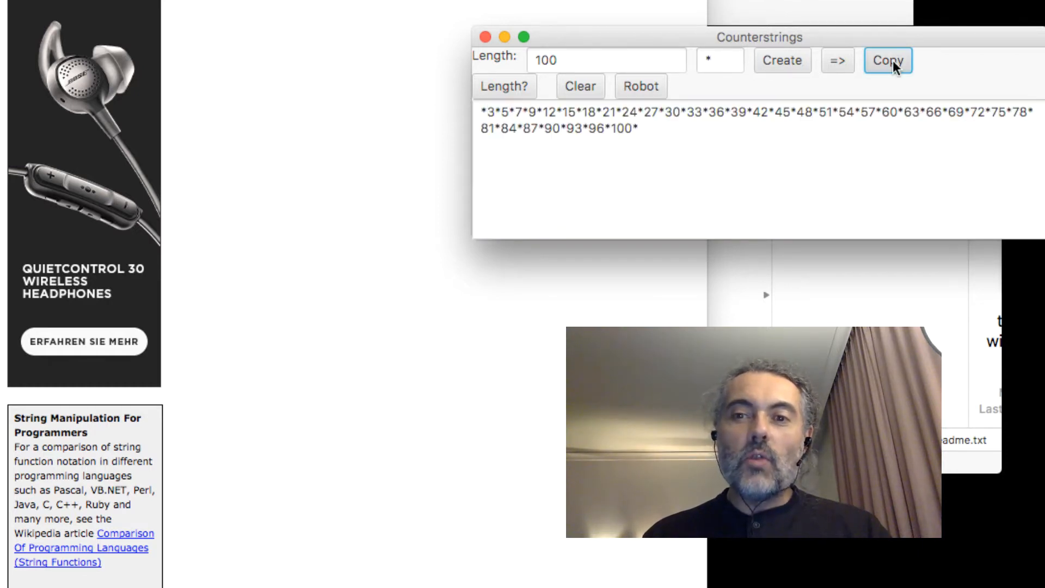
{"action": "left_click", "coordinate": [887, 60]}
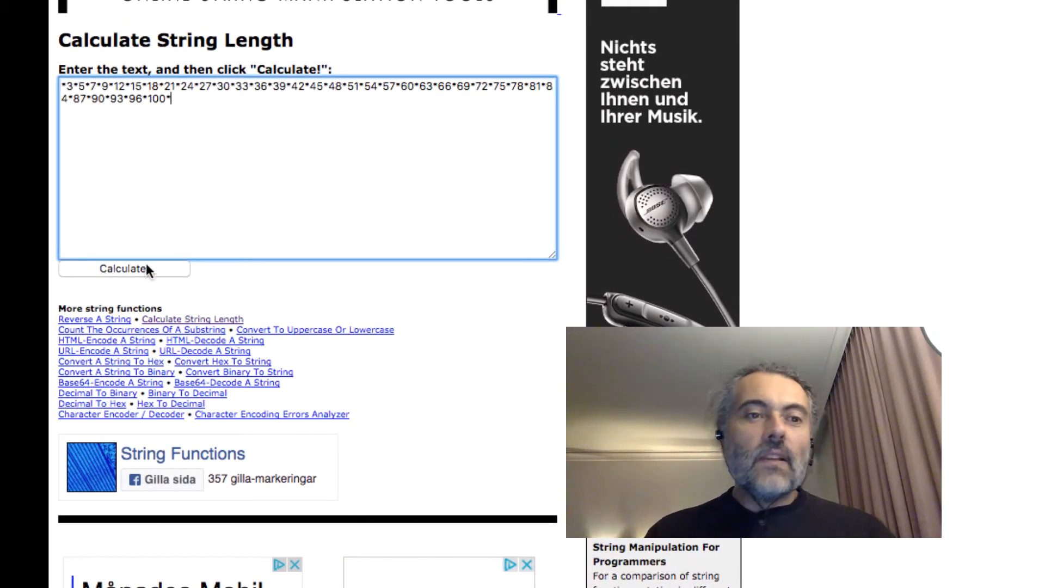
Step: Calculate the pasted counterstring as 100 characters, delete its final character and recalculate
{"action": "left_click", "coordinate": [123, 268]}
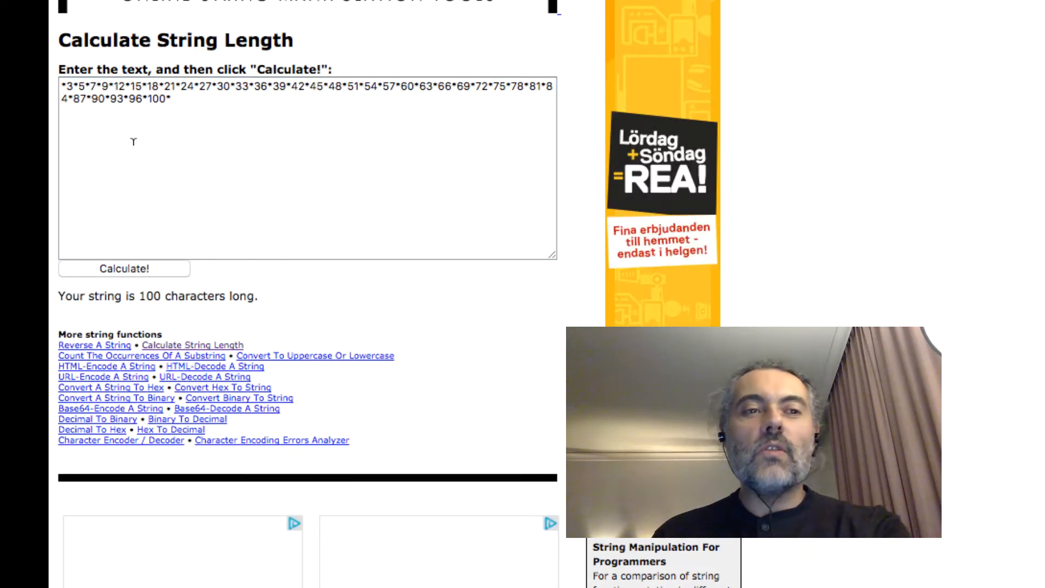
{"action": "scroll", "scroll_direction": "down", "scroll_amount": 3}
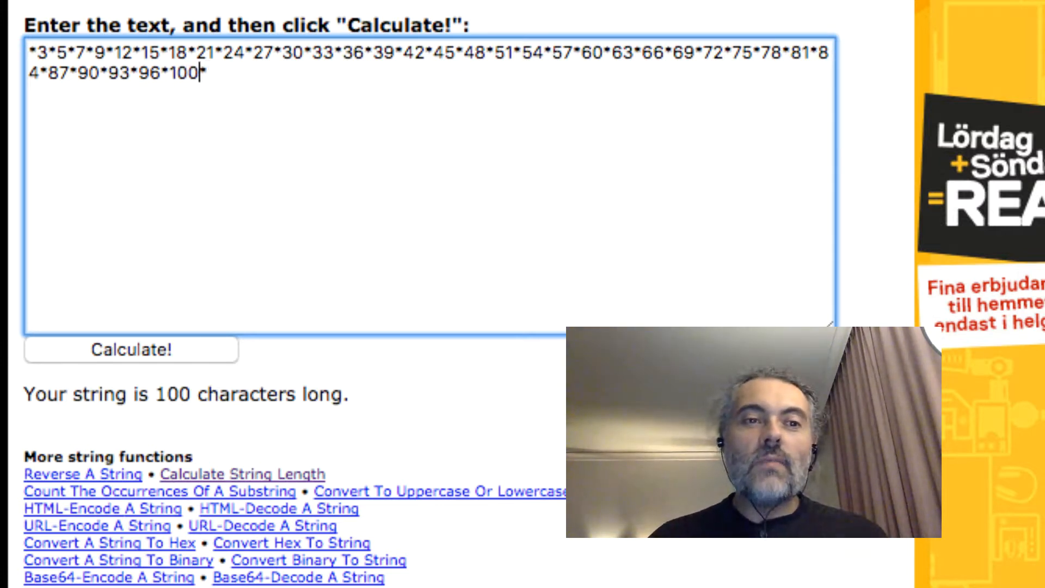
{"action": "key", "text": "Backspace"}
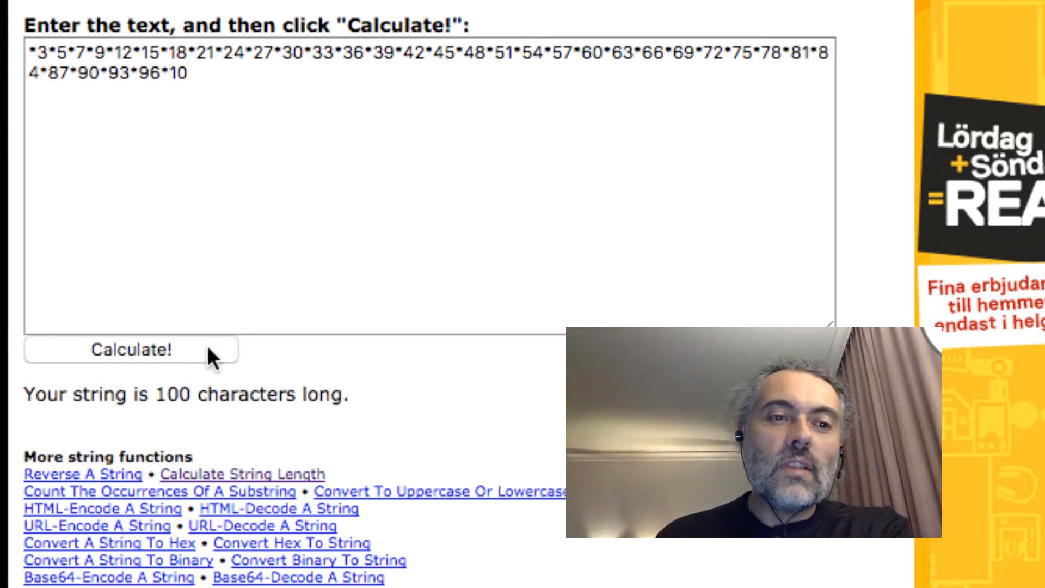
{"action": "left_click", "coordinate": [131, 349]}
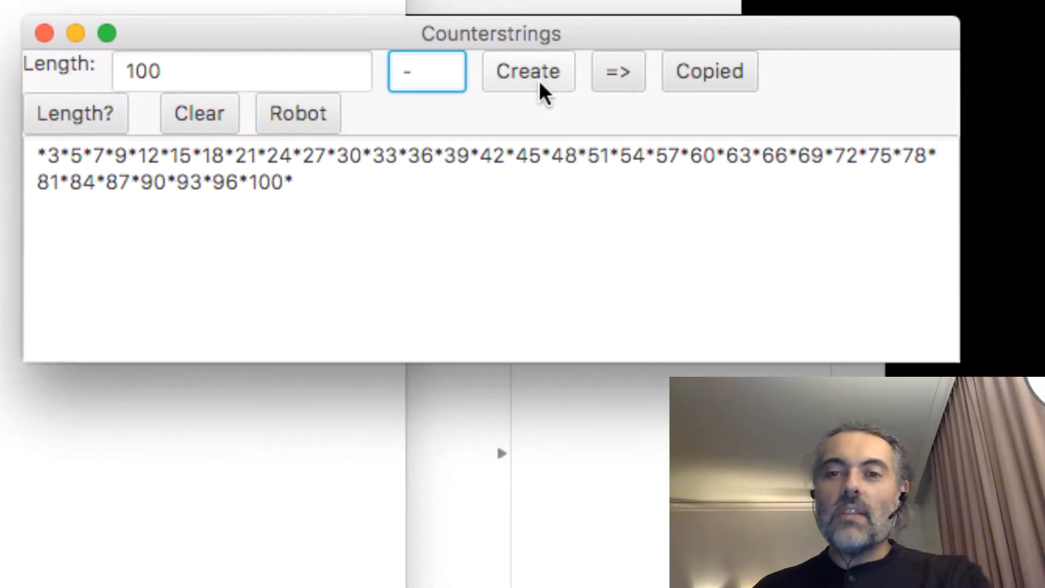
Step: Regenerate the 100-character counterstring with - separators, then clear the output
{"action": "left_click", "coordinate": [527, 71]}
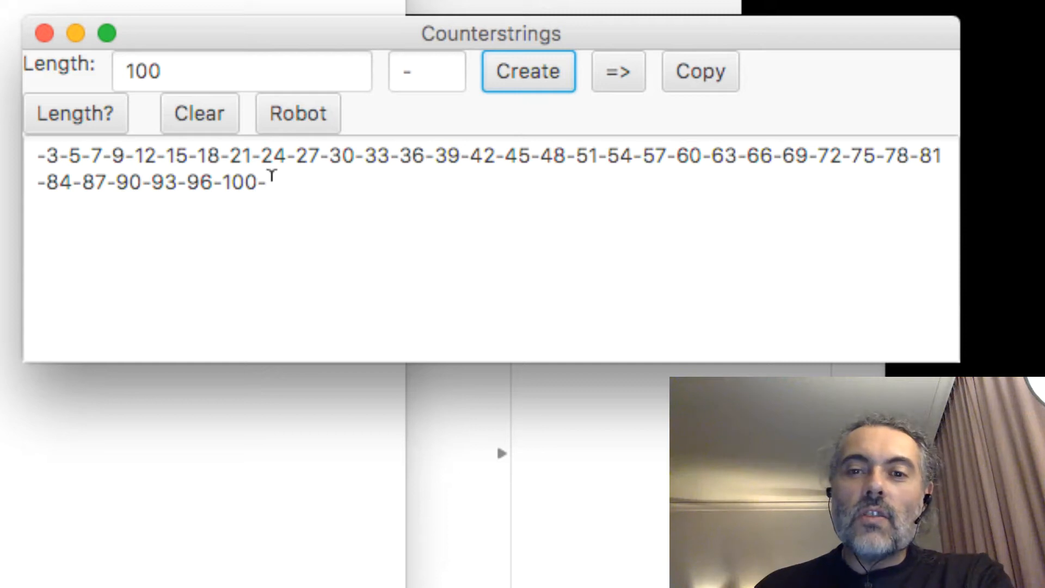
{"action": "mouse_move", "coordinate": [194, 59]}
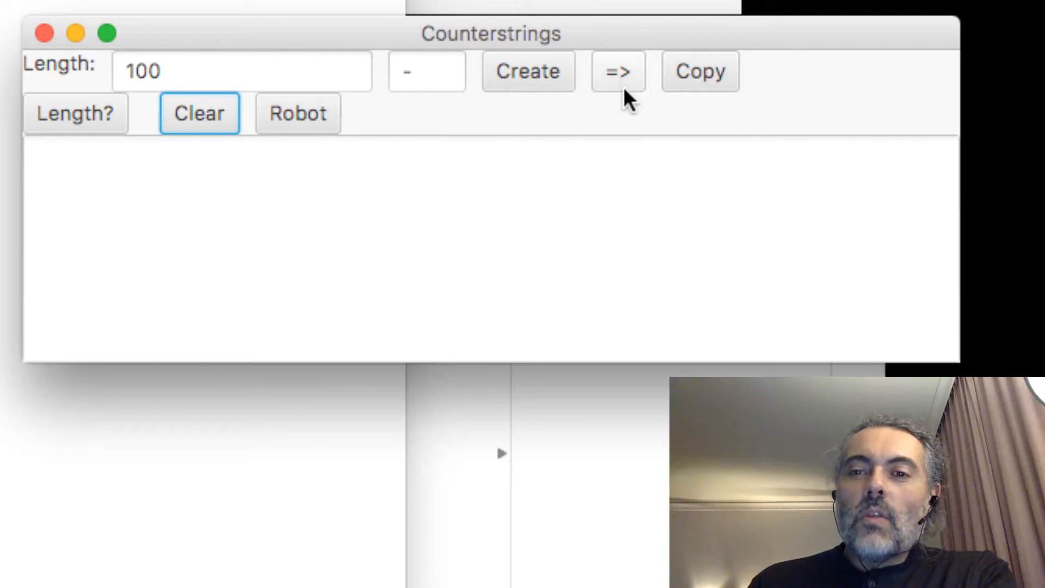
{"action": "left_click", "coordinate": [617, 72]}
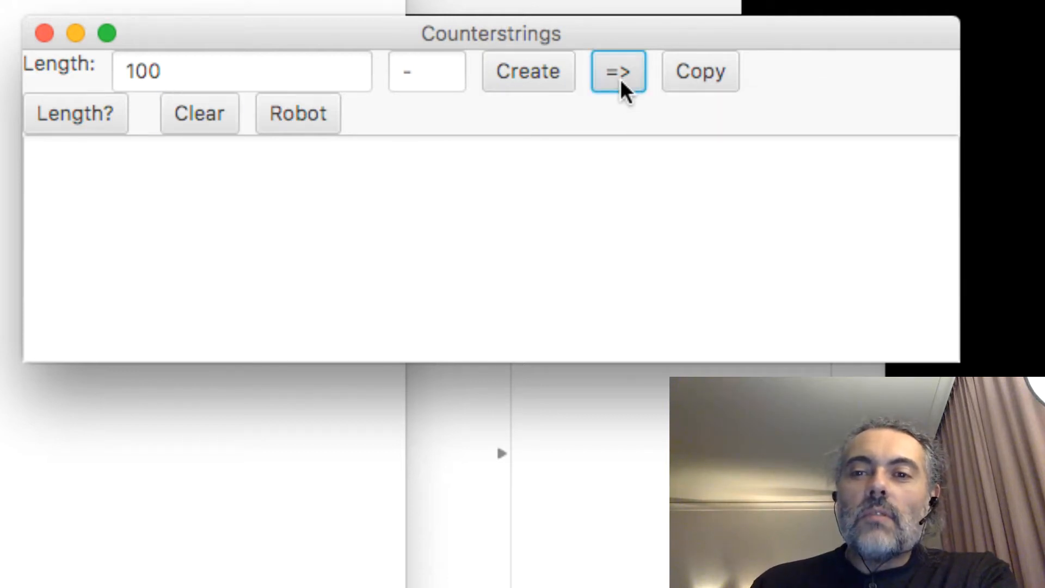
{"action": "left_click", "coordinate": [618, 71]}
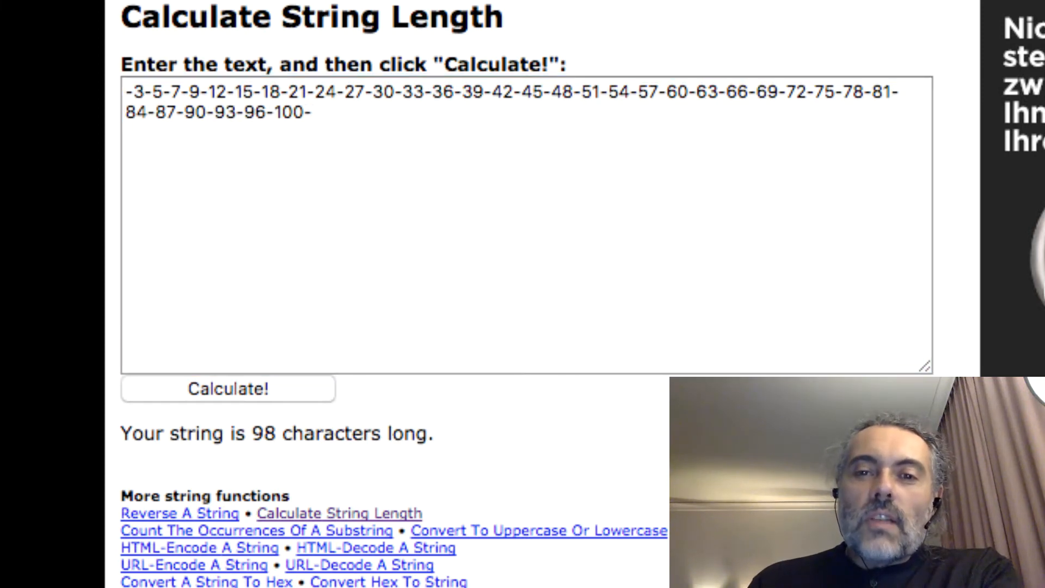
Step: Calculate the pasted hyphen-separated counterstring's length, reported as 98 characters
{"action": "left_click", "coordinate": [367, 111]}
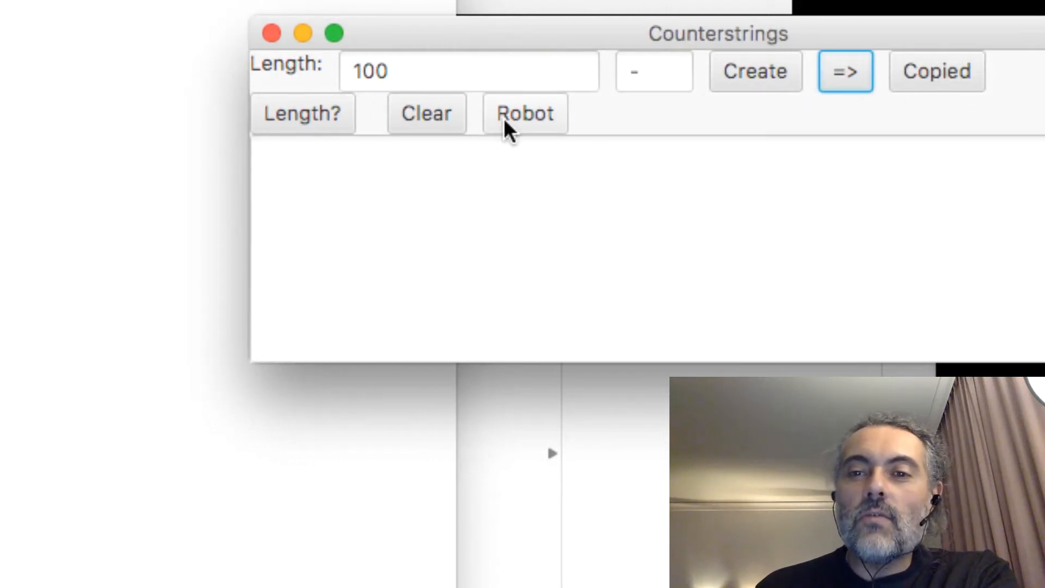
Step: Start the Robot so it types the 100-character hyphen counterstring into the length text box
{"action": "left_click", "coordinate": [524, 113]}
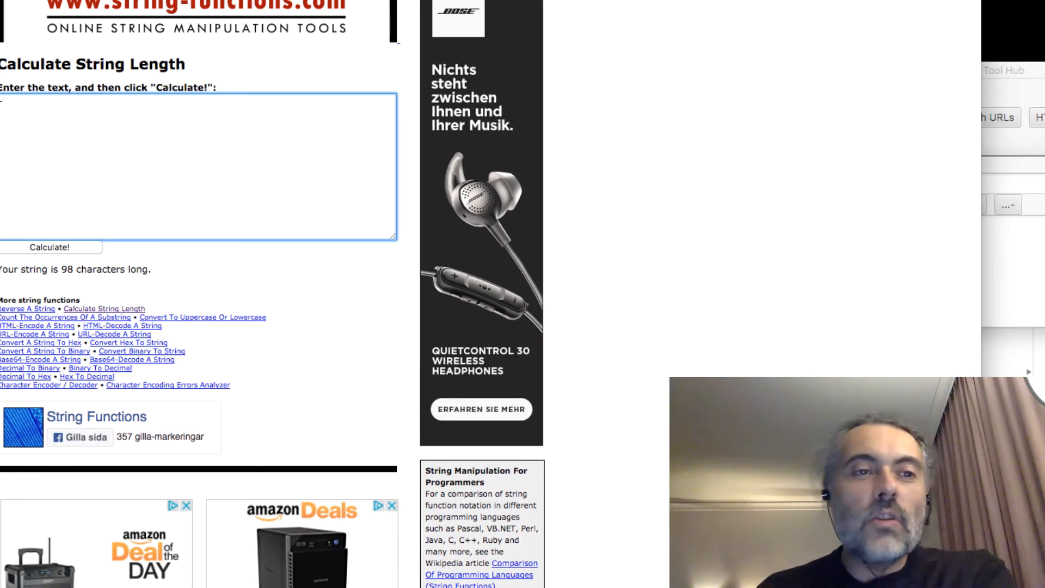
{"action": "type", "text": "3-5-7-9-12-15-18-21-24-27-30-33-36-39-42-45-48-51-54-57-60-63-66-69-72-75-78-81-84-87-90-93-96-10"}
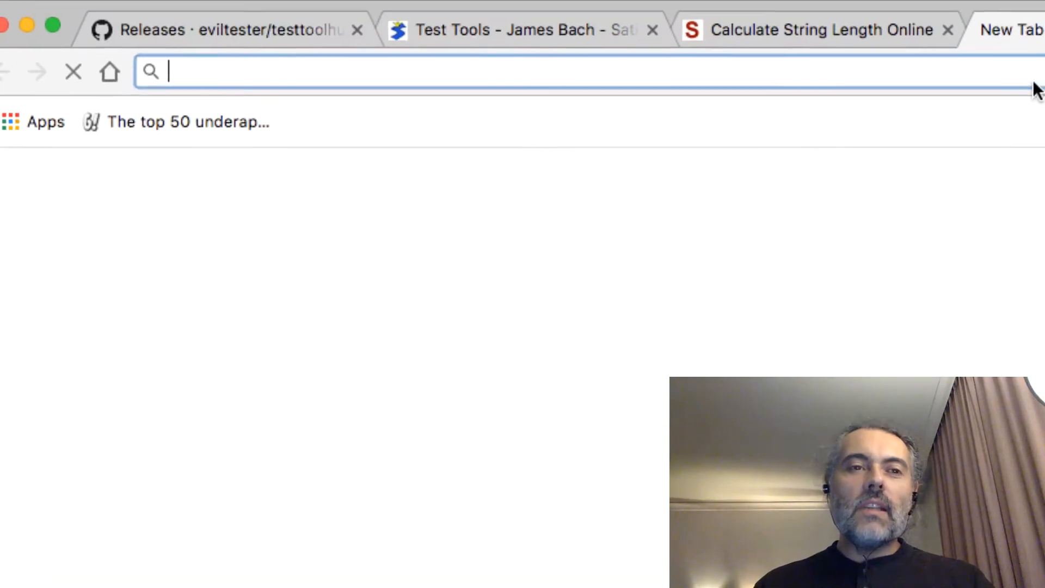
{"action": "type", "text": "https://www.google.com"}
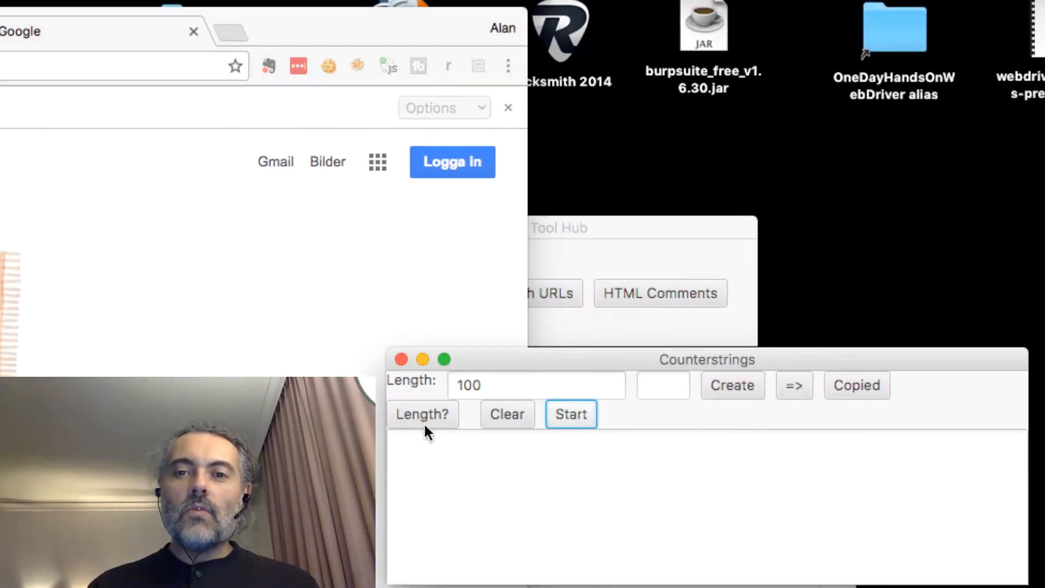
{"action": "left_click", "coordinate": [570, 414]}
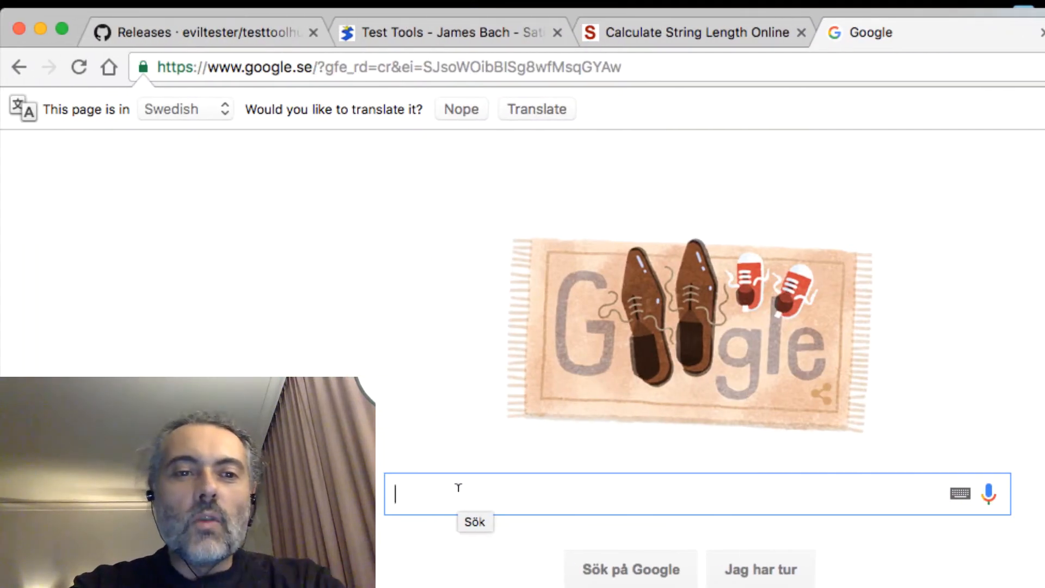
{"action": "type", "text": "*"}
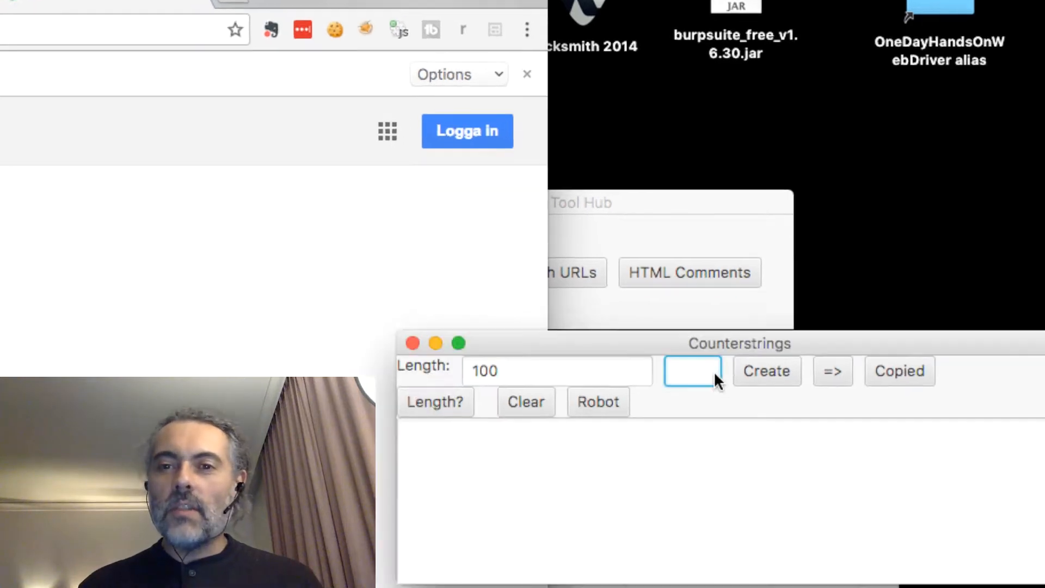
{"action": "left_click", "coordinate": [692, 370]}
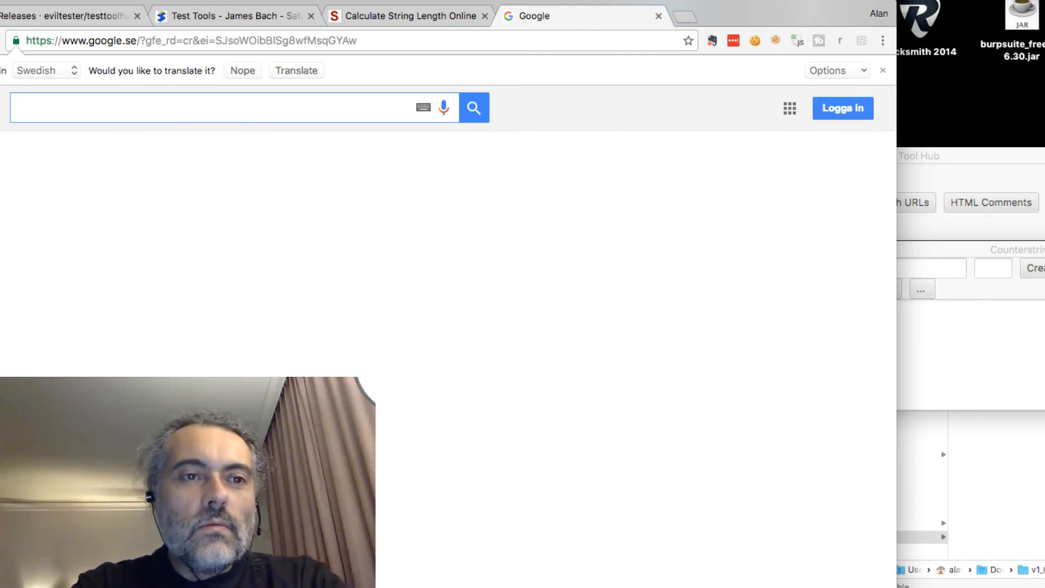
Step: Let the robot type the space-separated counterstring into Google's box and run the search
{"action": "type", "text": "33 36 39 42 45 48 51 54 57 60 63 66 69 72 75 78 81 84 87 90 93 96 1"}
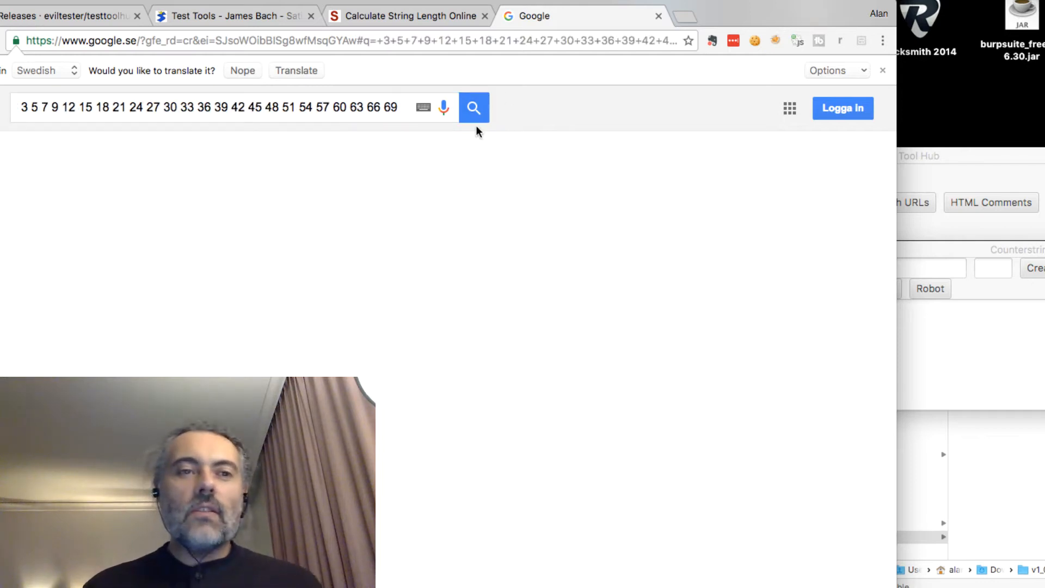
{"action": "left_click", "coordinate": [474, 108]}
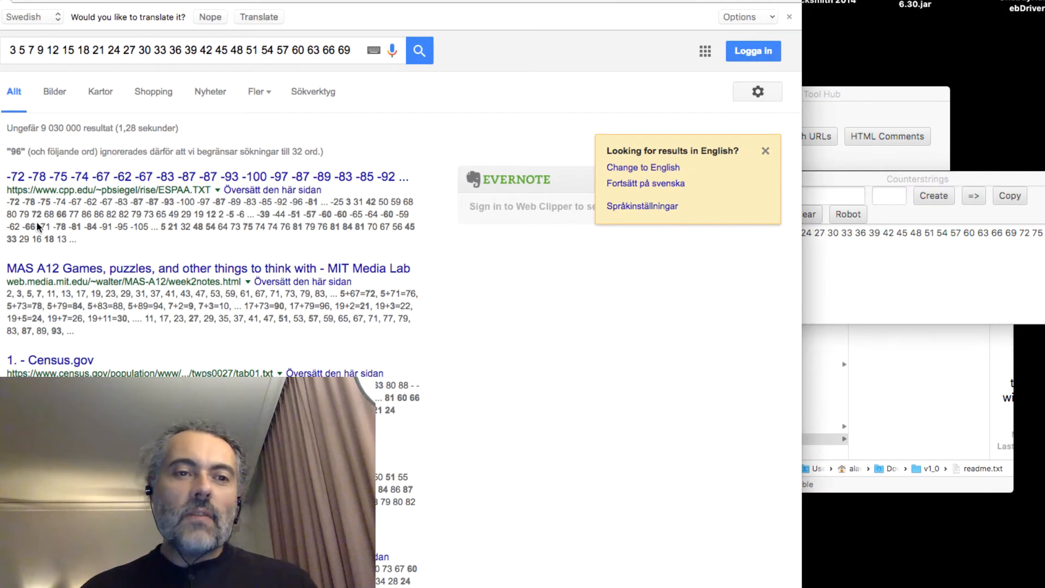
Step: Copy the first result snippet, clear the Counterstrings box and measure the pasted snippet at 330 characters
{"action": "left_click_drag", "start_coordinate": [19, 214], "coordinate": [76, 239]}
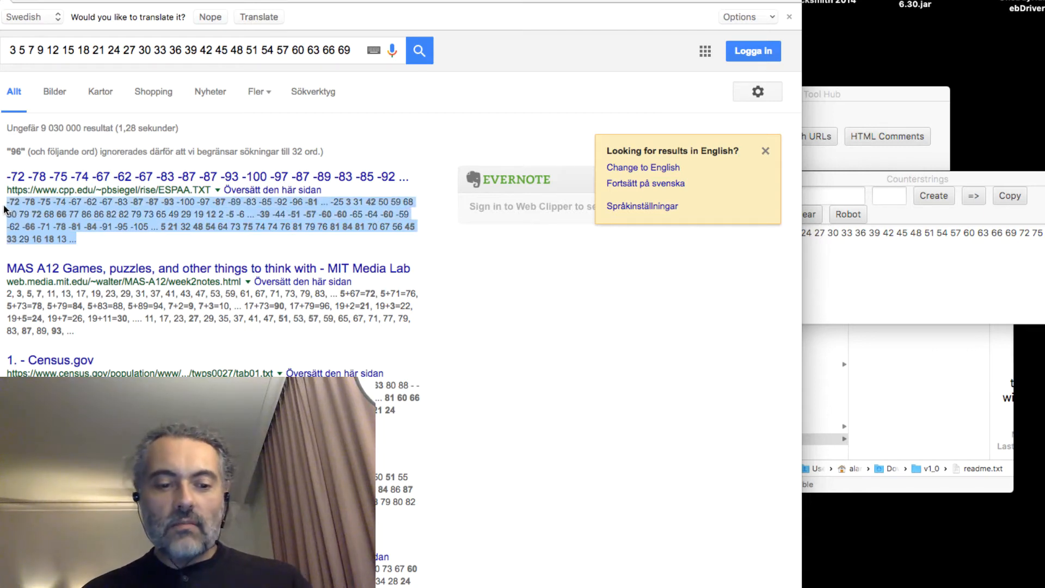
{"action": "mouse_move", "coordinate": [886, 275]}
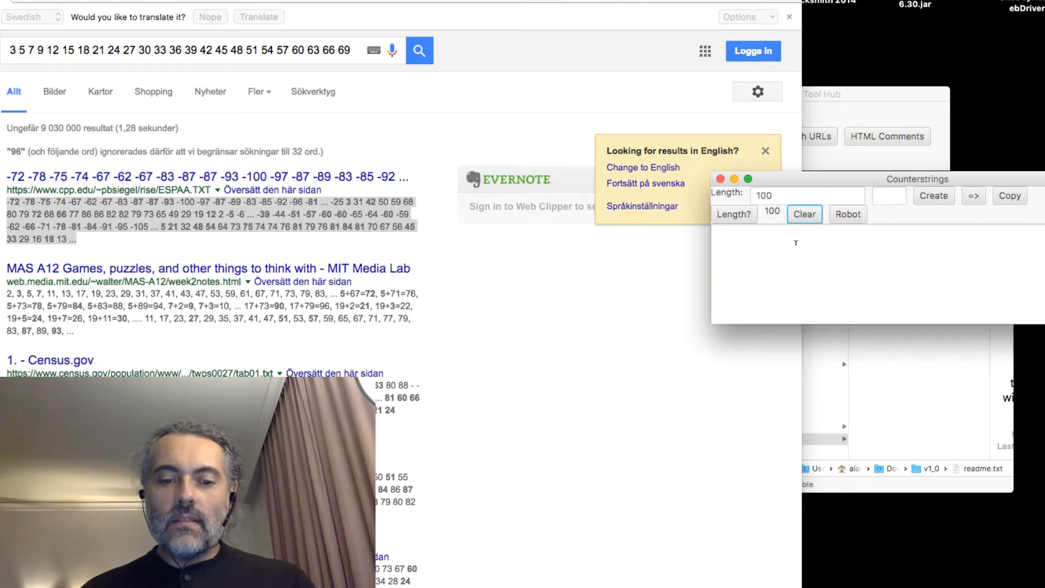
{"action": "left_click", "coordinate": [933, 195]}
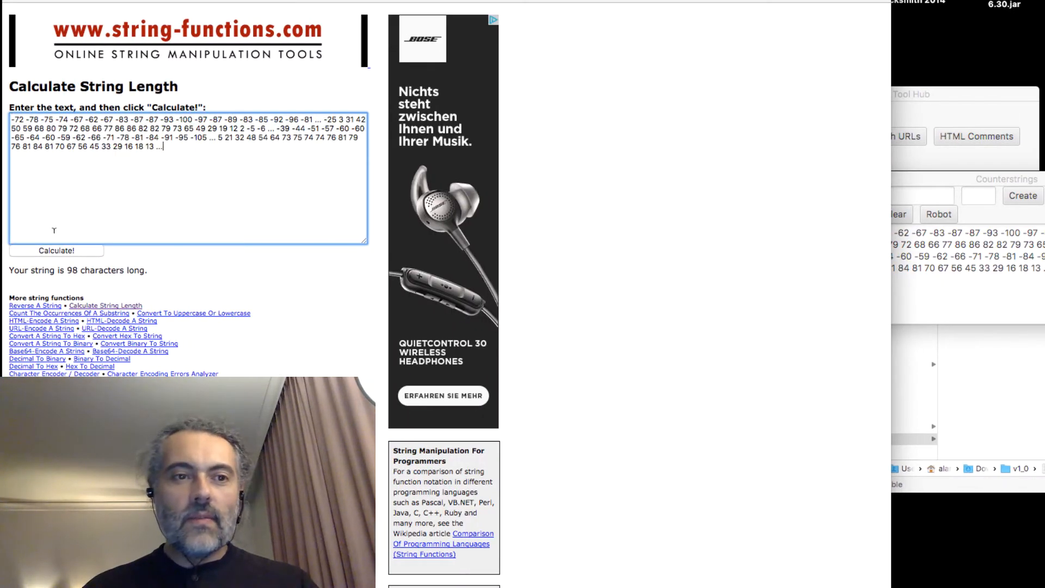
{"action": "left_click", "coordinate": [55, 252]}
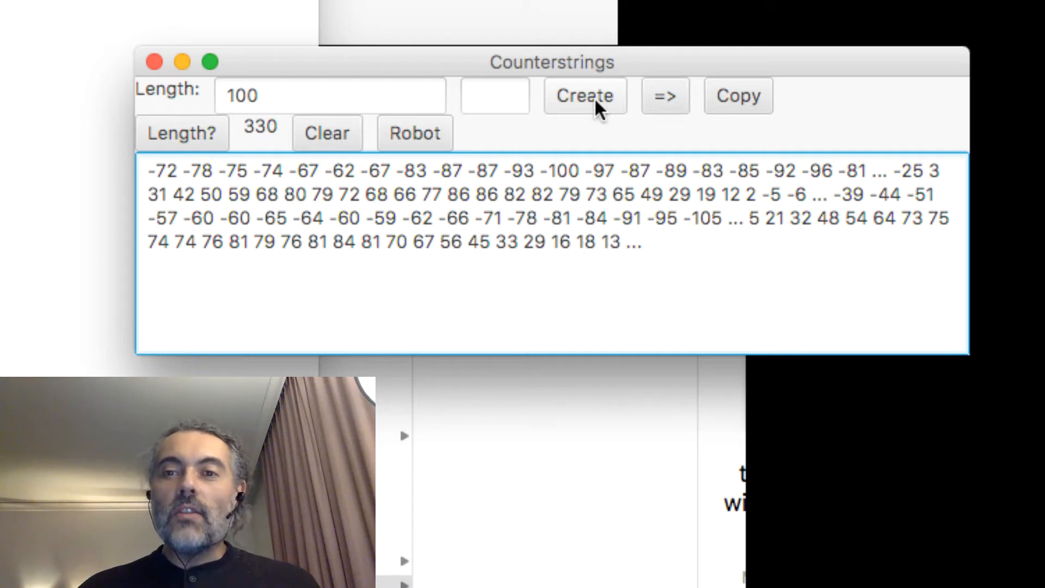
{"action": "mouse_move", "coordinate": [230, 141]}
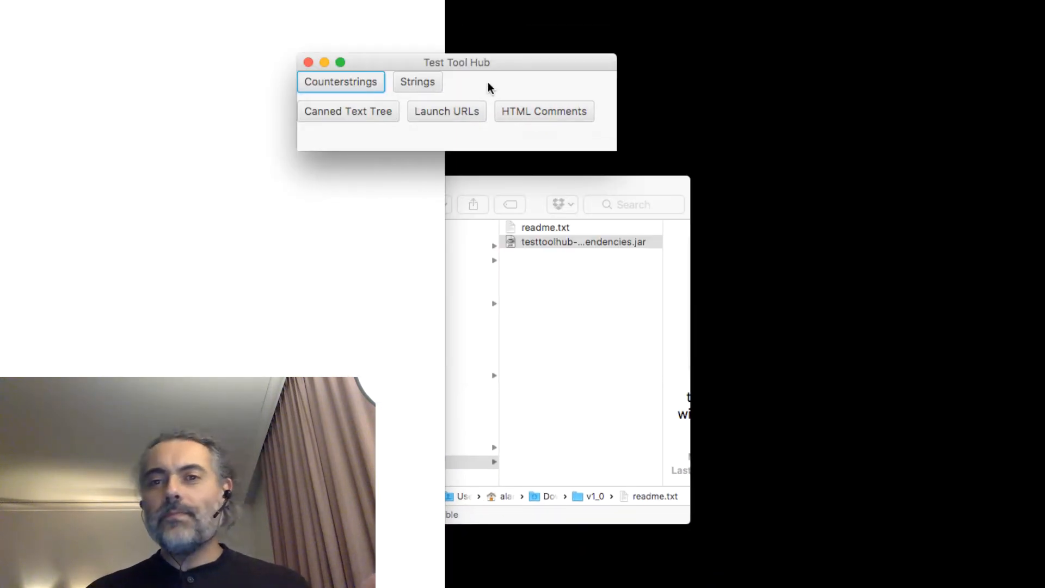
Step: Create characters 0 to 255 in the String Generator and scroll the ascii-code.com table for reference
{"action": "left_click", "coordinate": [417, 82]}
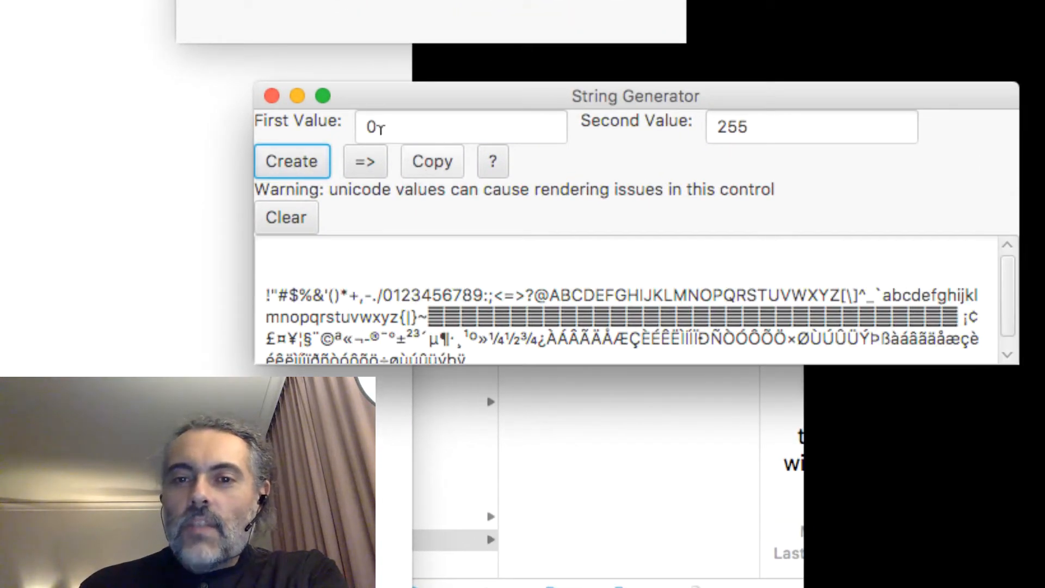
{"action": "left_click", "coordinate": [459, 127]}
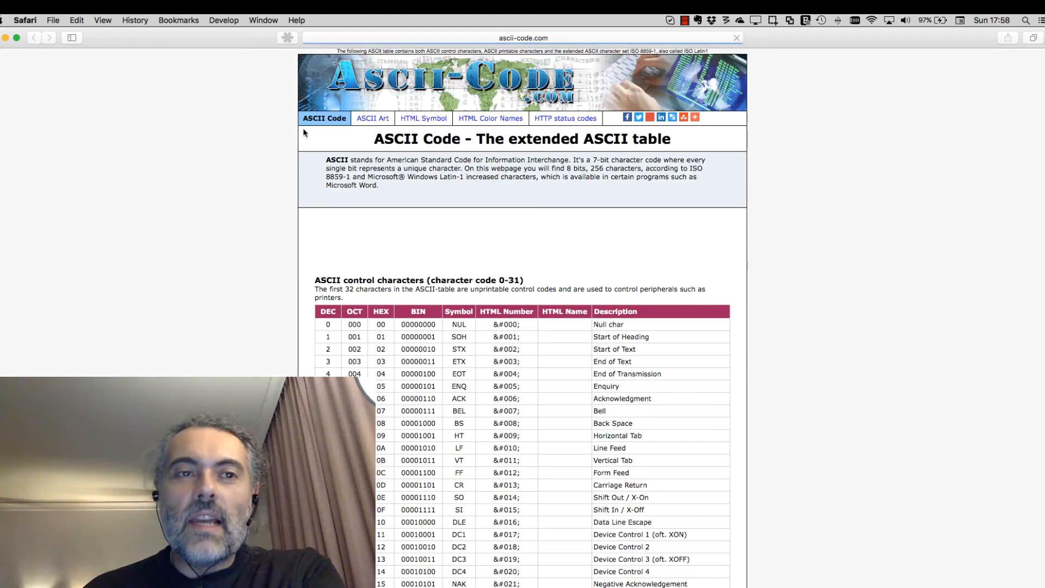
{"action": "scroll", "scroll_direction": "down", "scroll_amount": 3}
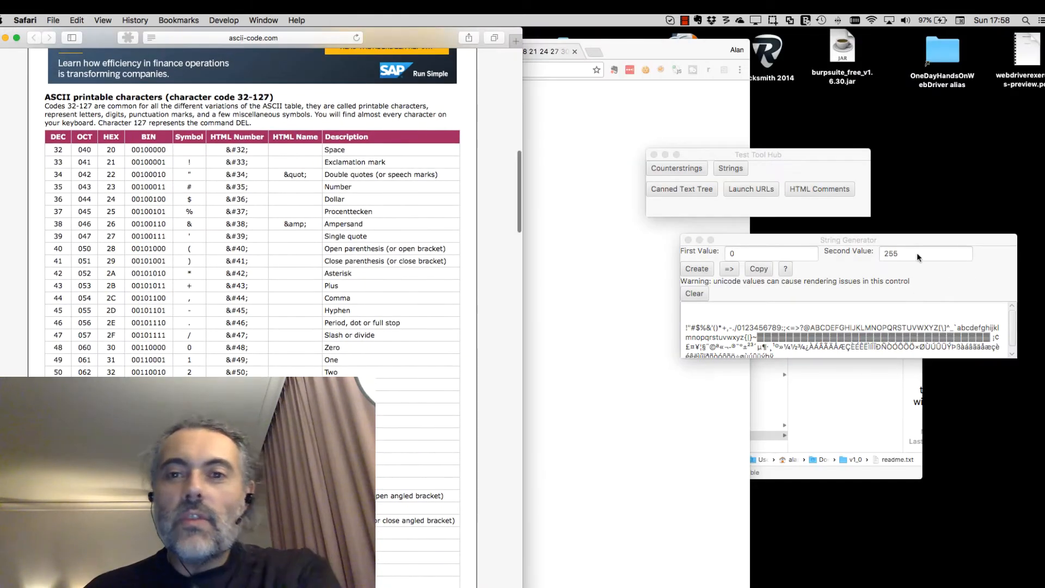
Step: Generate characters 33 to 47 (!"#$%&'()*+,-./) and copy them
{"action": "left_click", "coordinate": [769, 252]}
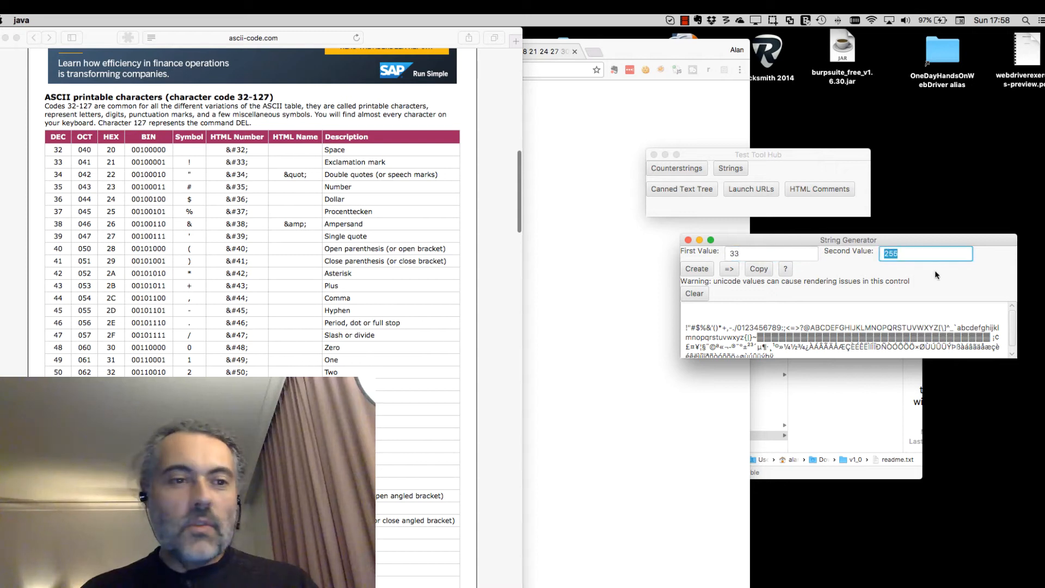
{"action": "type", "text": "4"}
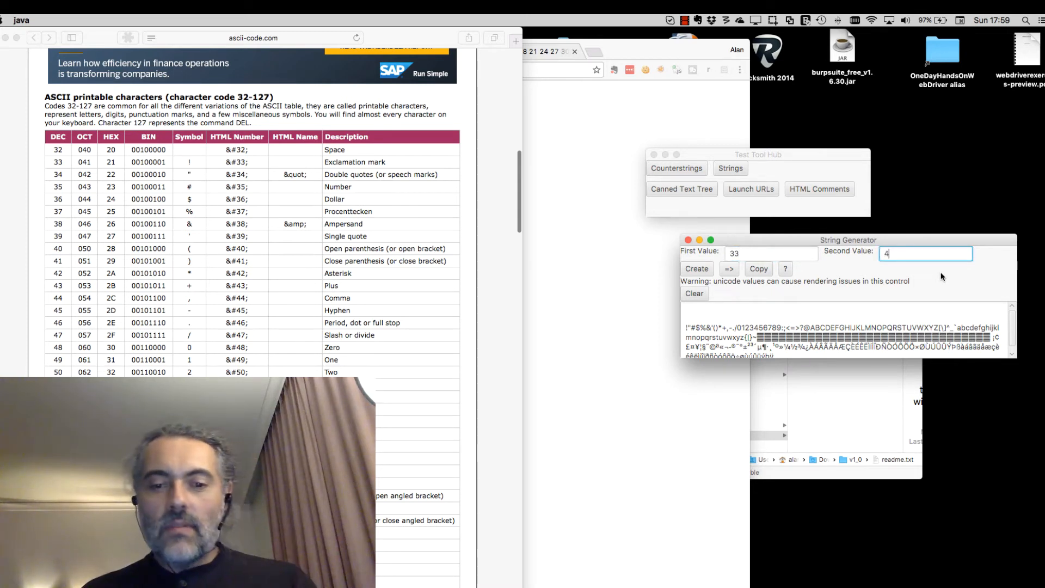
{"action": "left_click", "coordinate": [695, 269]}
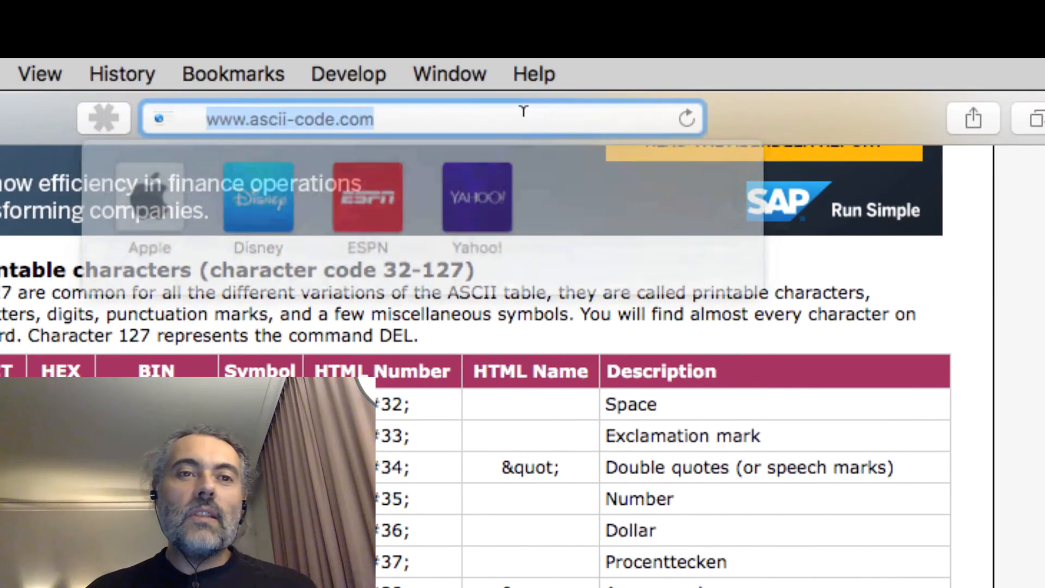
{"action": "type", "text": "!\"#$%&'()*+,-./"}
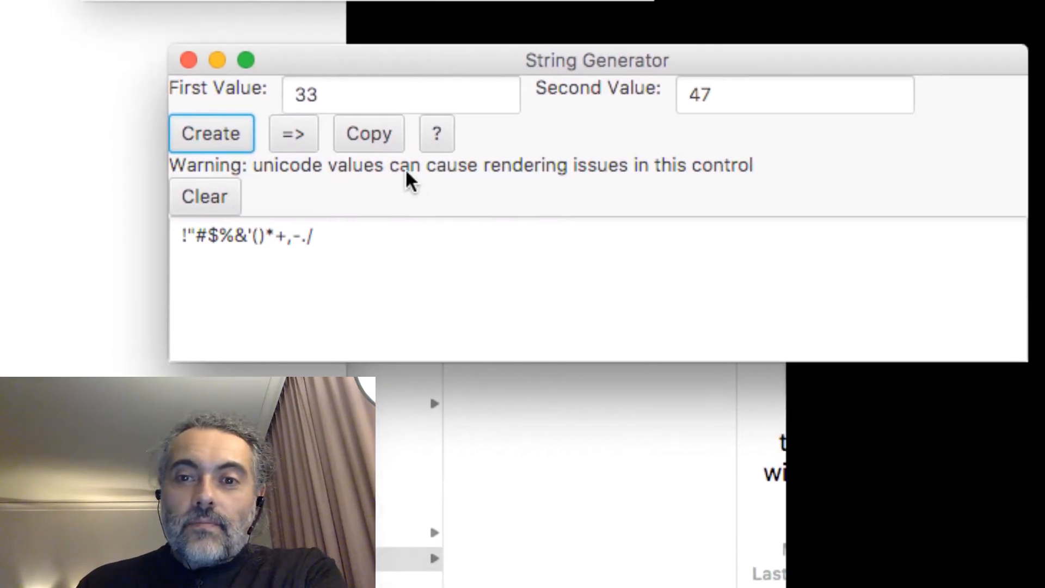
{"action": "left_click", "coordinate": [368, 133]}
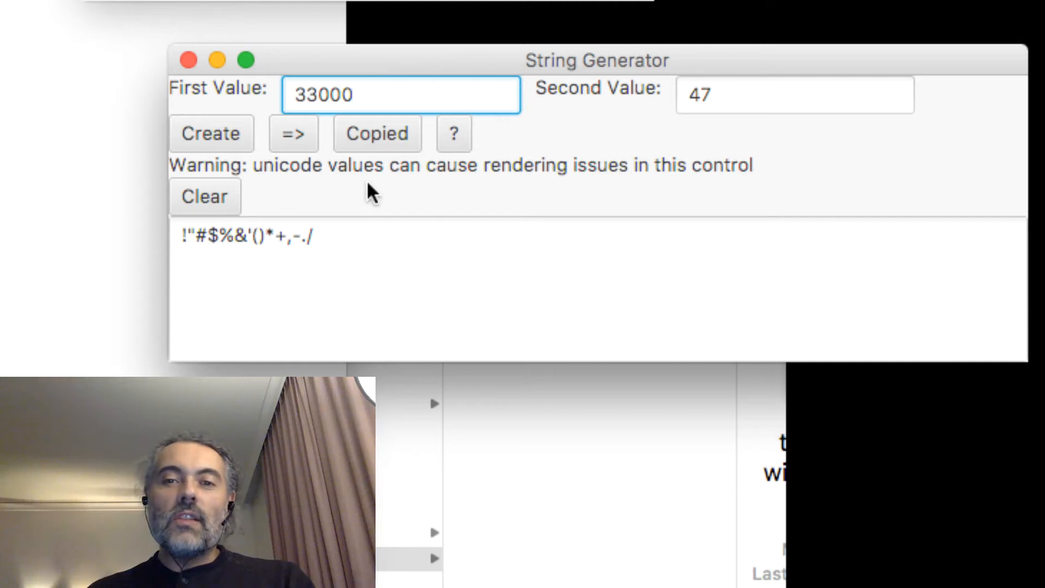
{"action": "mouse_move", "coordinate": [476, 186]}
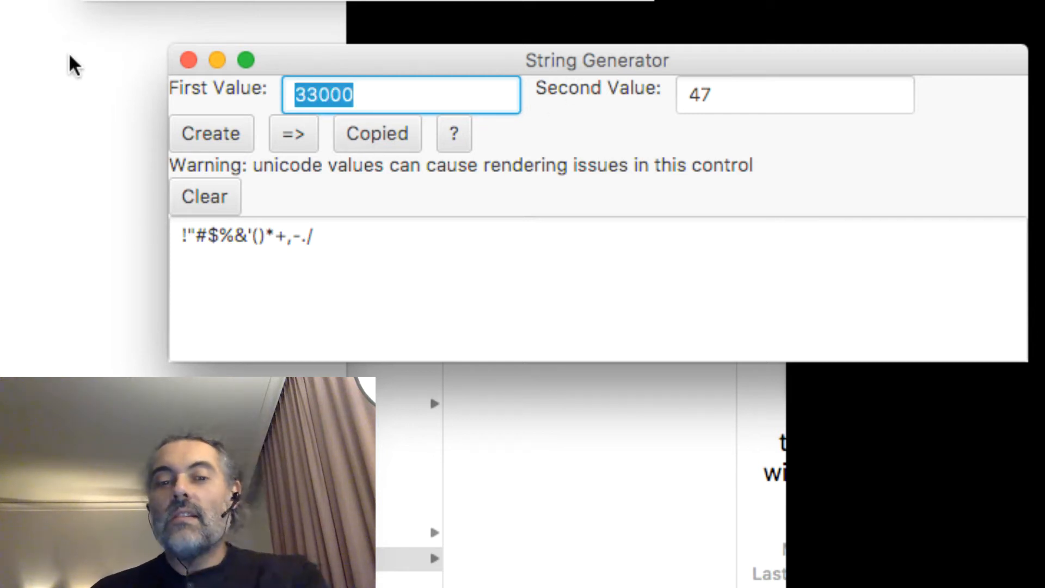
Step: Generate the wider character range 20 to 470 and scroll through it
{"action": "type", "text": "20"}
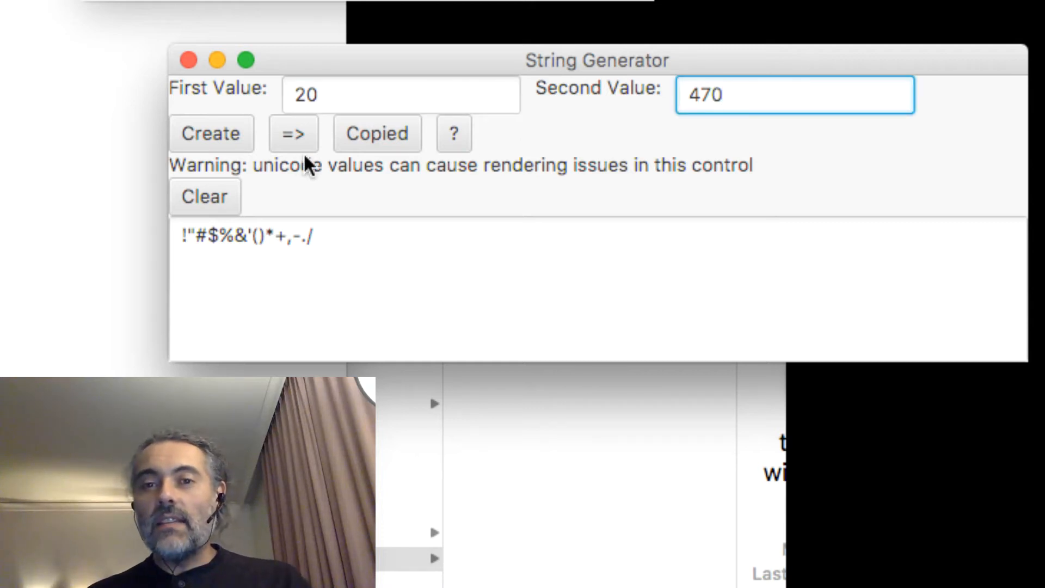
{"action": "left_click", "coordinate": [210, 132]}
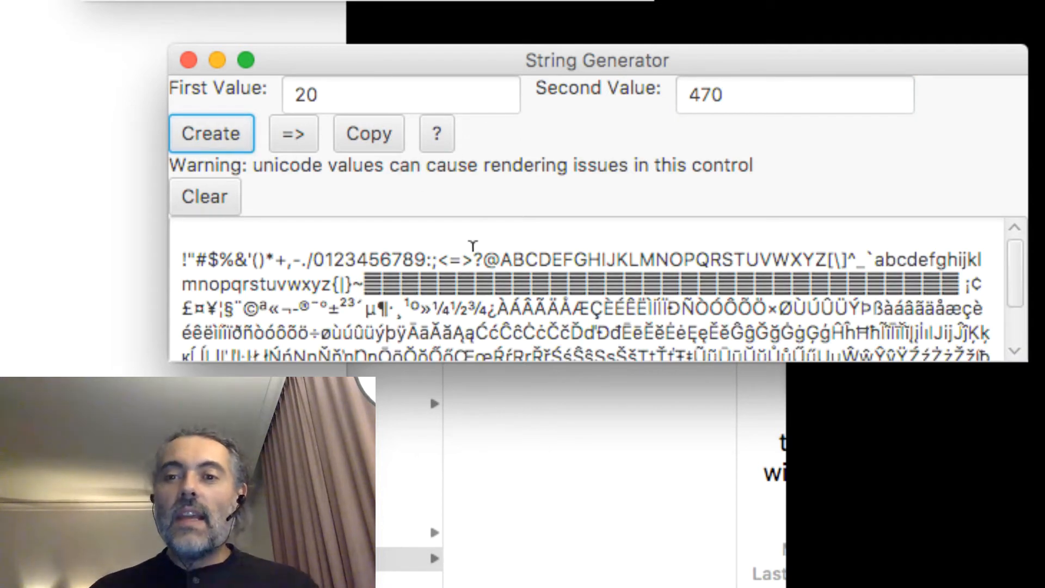
{"action": "scroll", "scroll_direction": "down", "scroll_amount": 3}
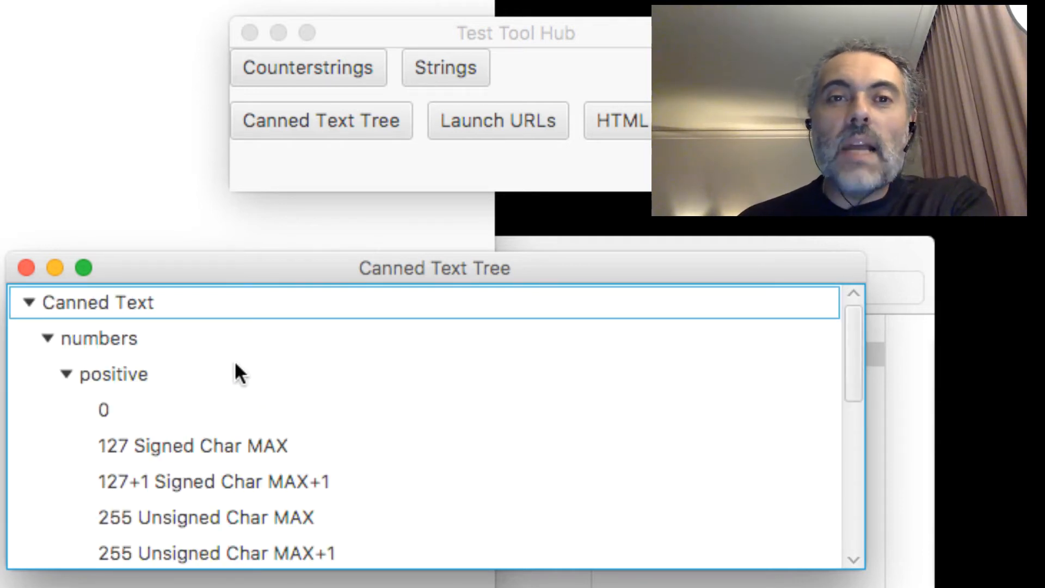
{"action": "mouse_move", "coordinate": [322, 357]}
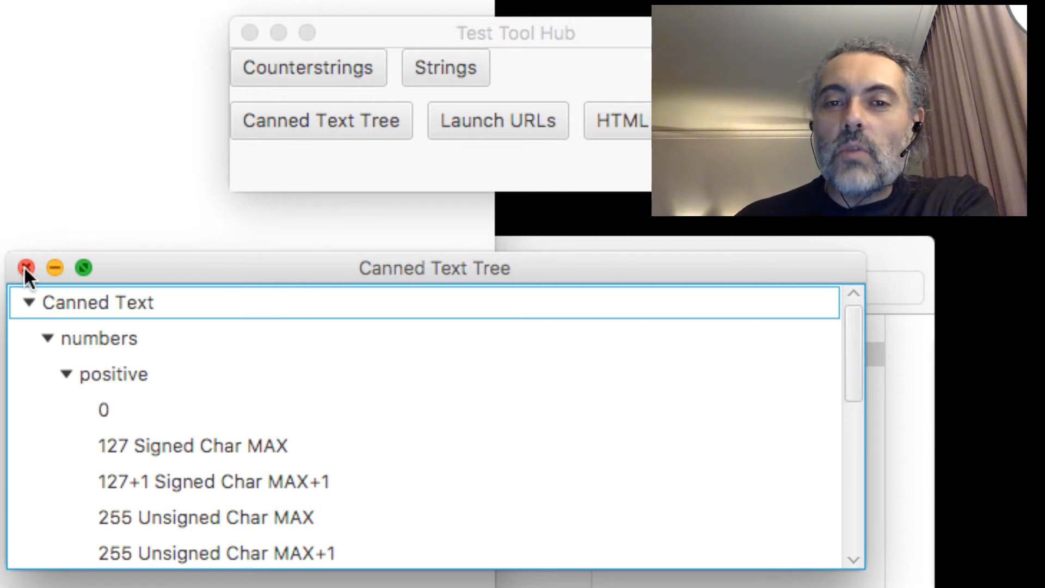
Step: Close the Canned Text Tree window
{"action": "left_click", "coordinate": [26, 267]}
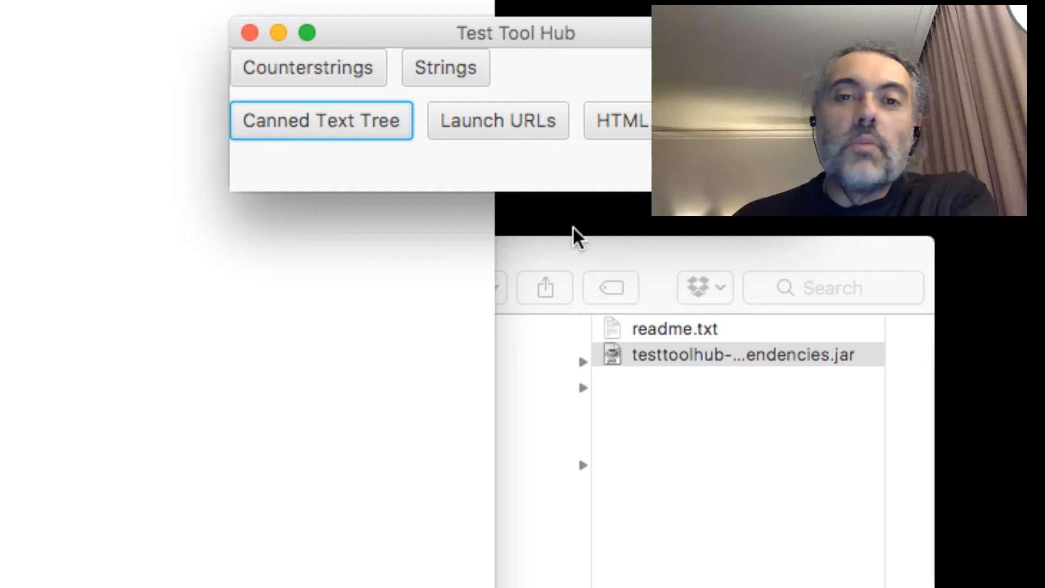
{"action": "left_click", "coordinate": [496, 121]}
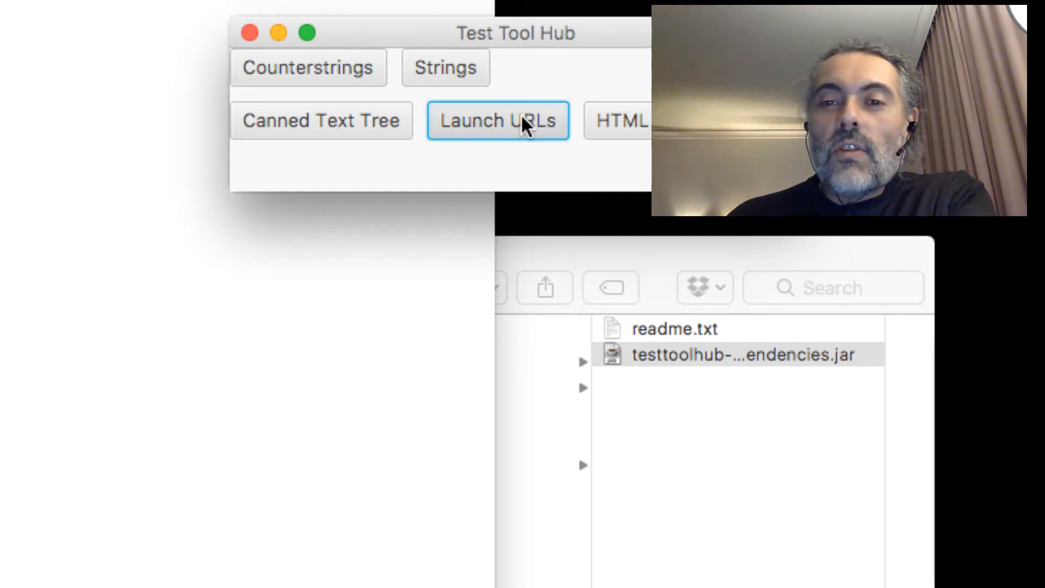
{"action": "left_click", "coordinate": [497, 121]}
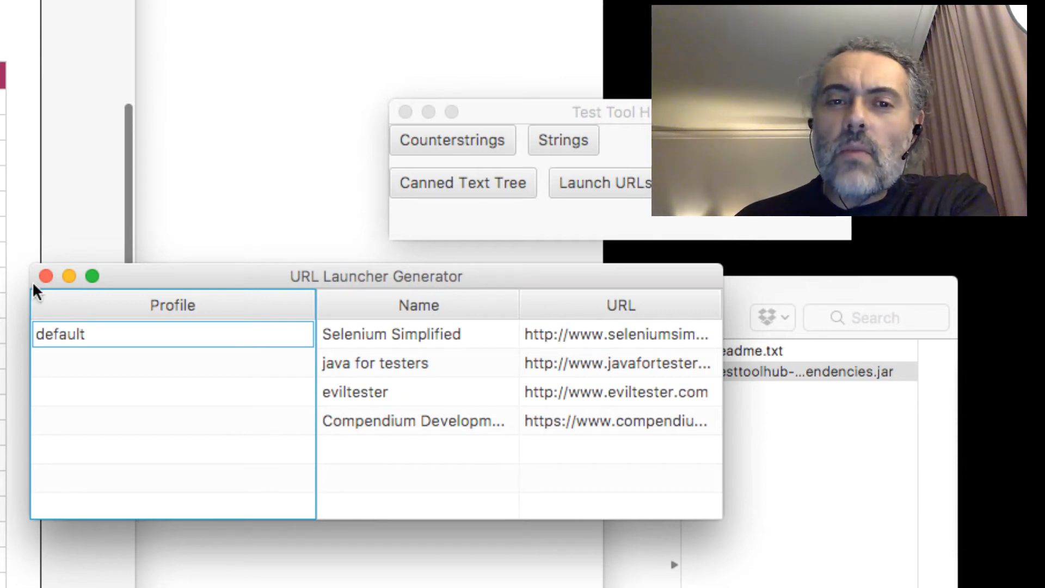
{"action": "mouse_move", "coordinate": [46, 276]}
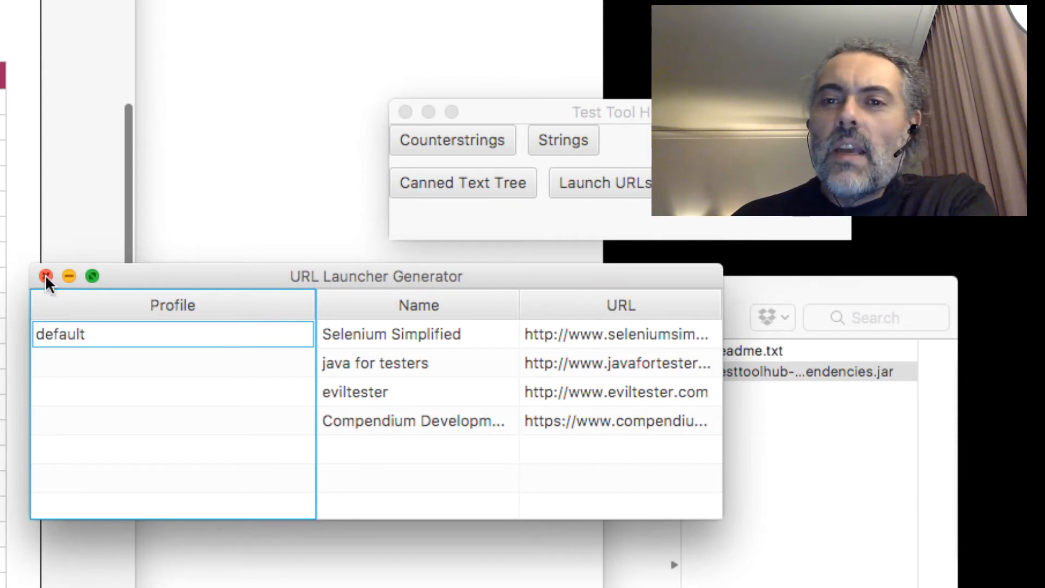
{"action": "left_click", "coordinate": [46, 276]}
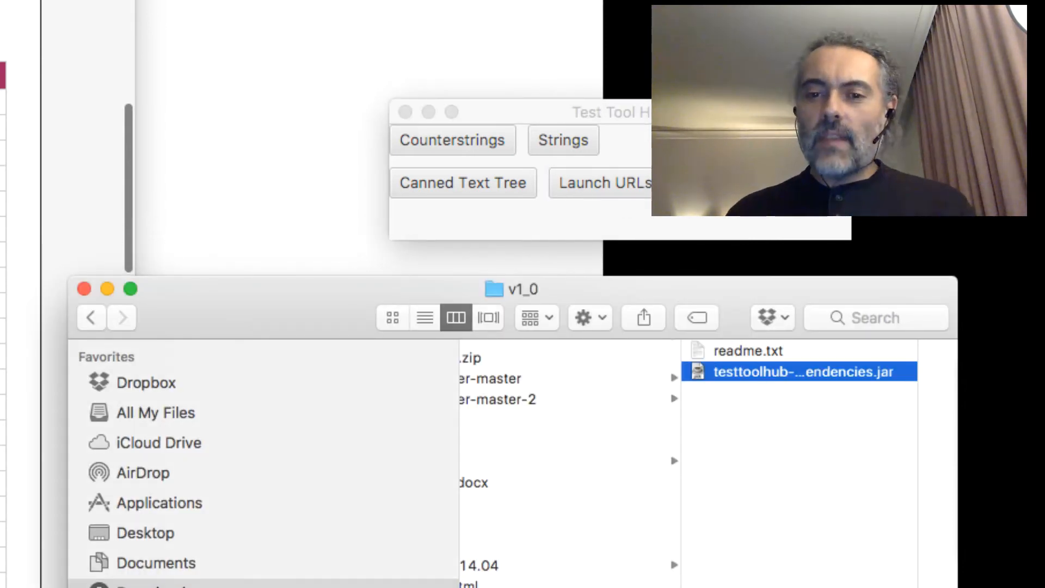
Step: Create a config folder in v1_0, then a new subfolder inside config
{"action": "left_click", "coordinate": [585, 317]}
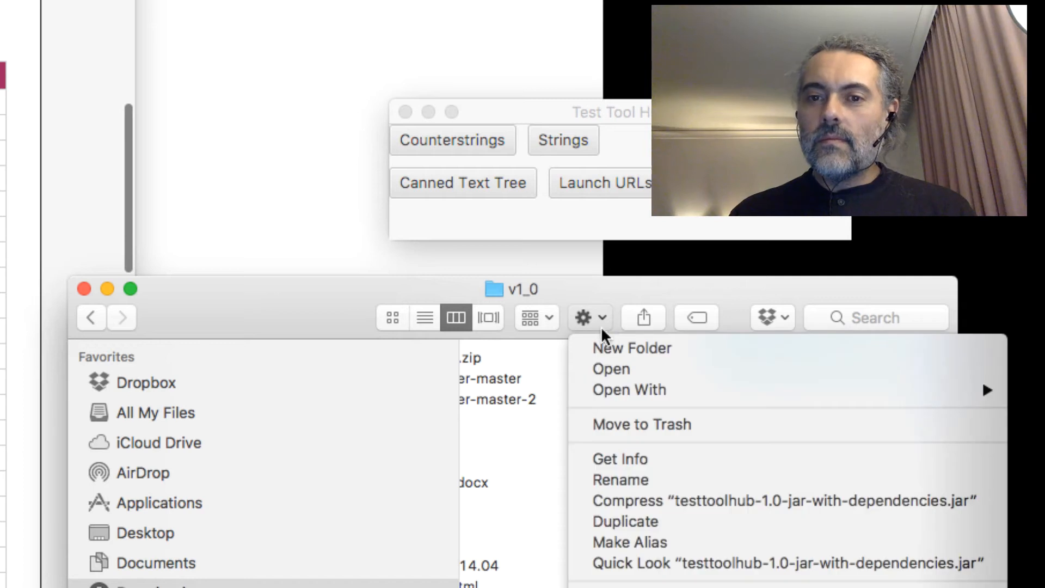
{"action": "left_click", "coordinate": [630, 347]}
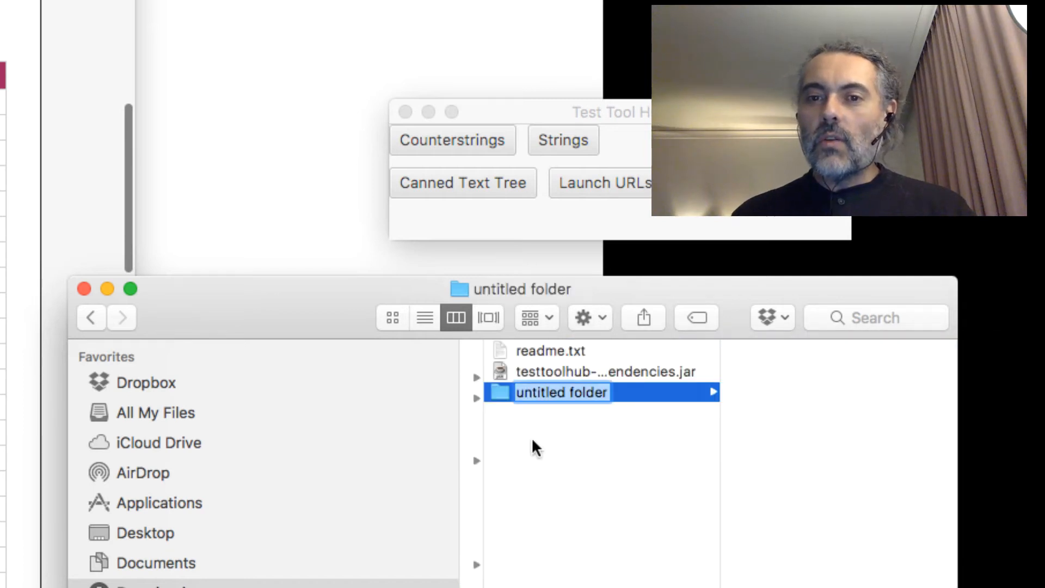
{"action": "type", "text": "config"}
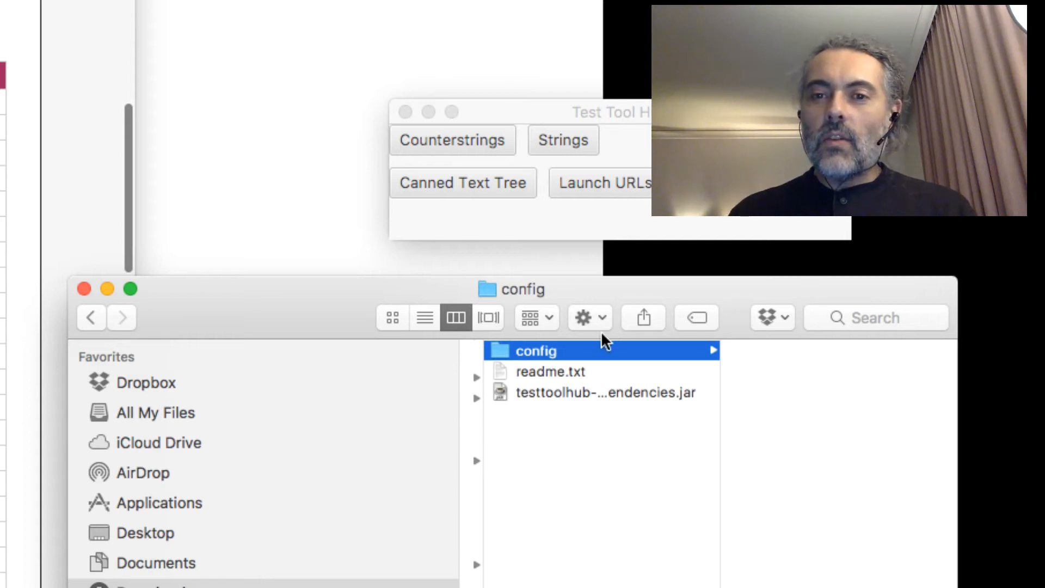
{"action": "left_click", "coordinate": [589, 317]}
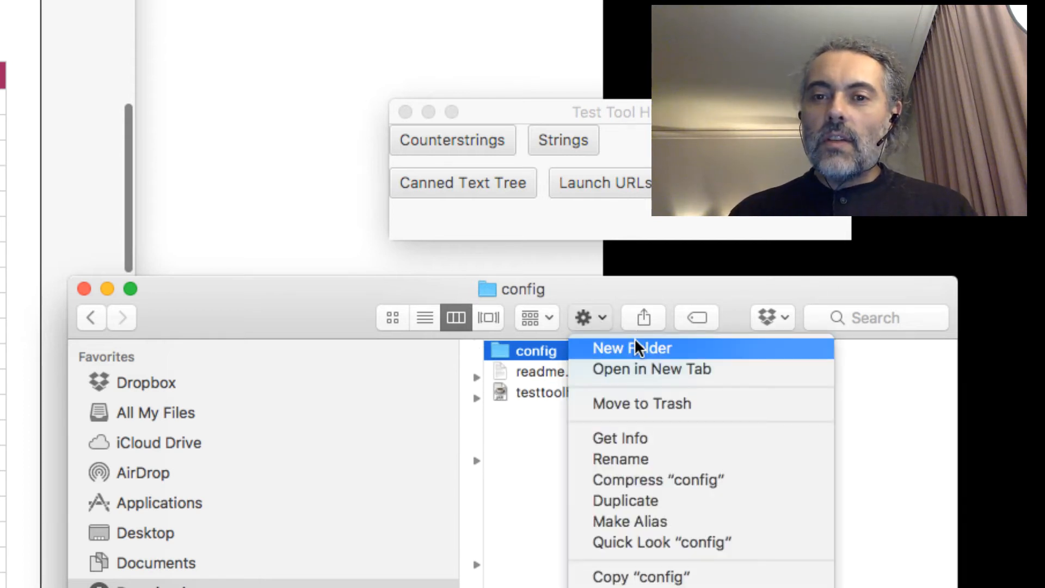
{"action": "left_click", "coordinate": [631, 348]}
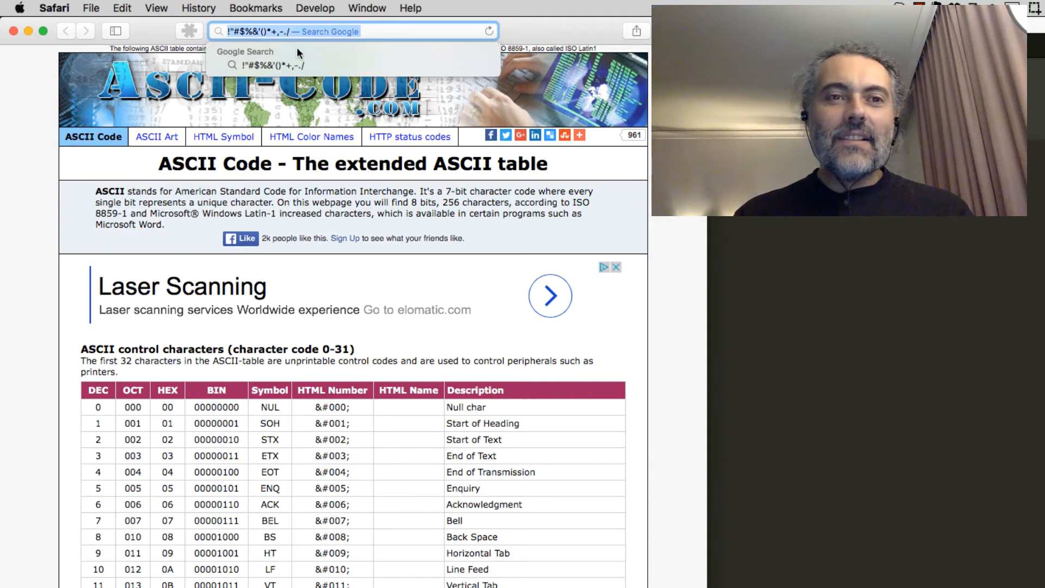
{"action": "type", "text": "www.ascii-code.com"}
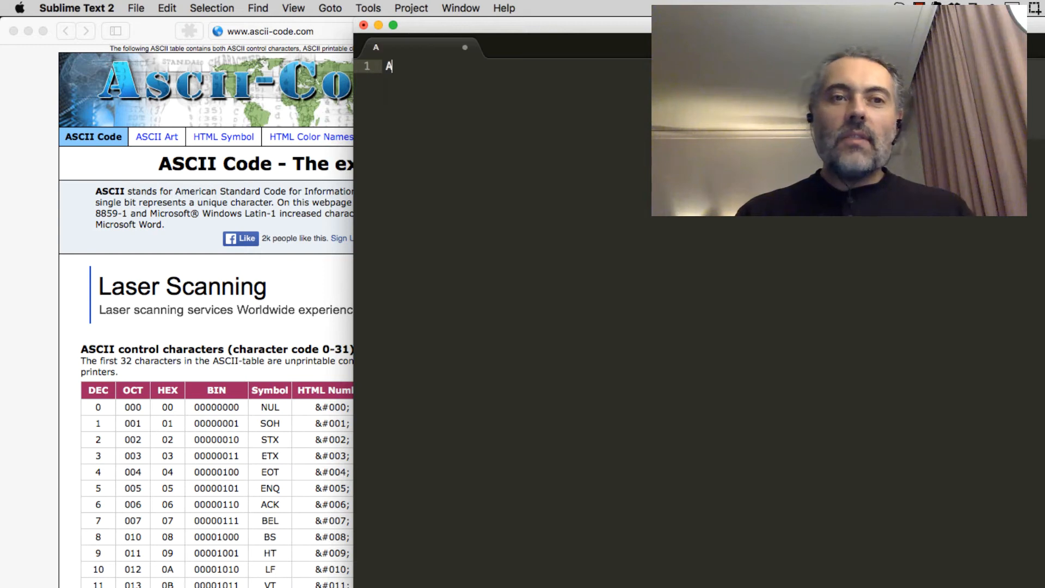
{"action": "type", "text": "scii Co"}
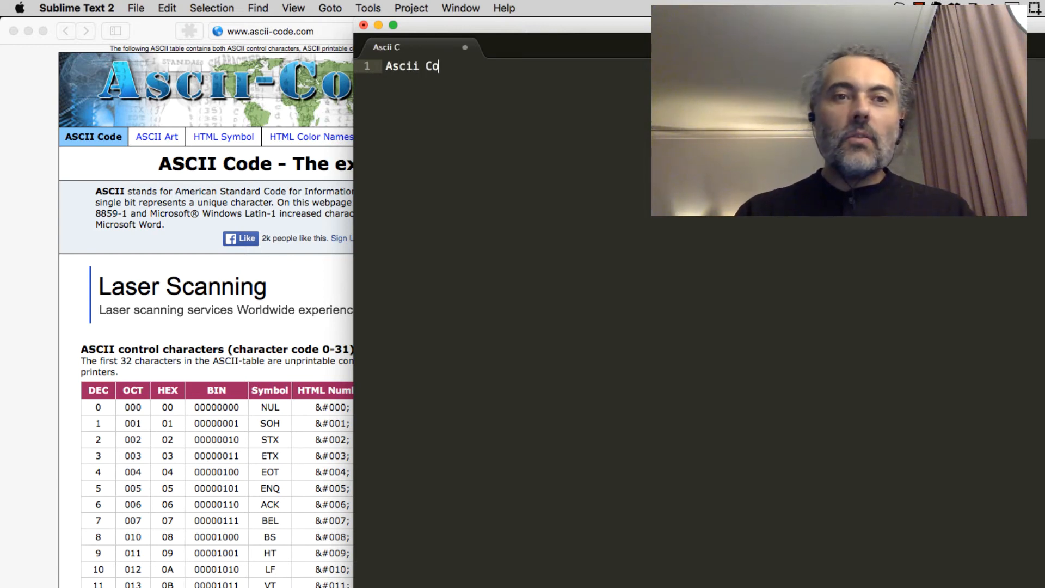
{"action": "type", "text": "de"}
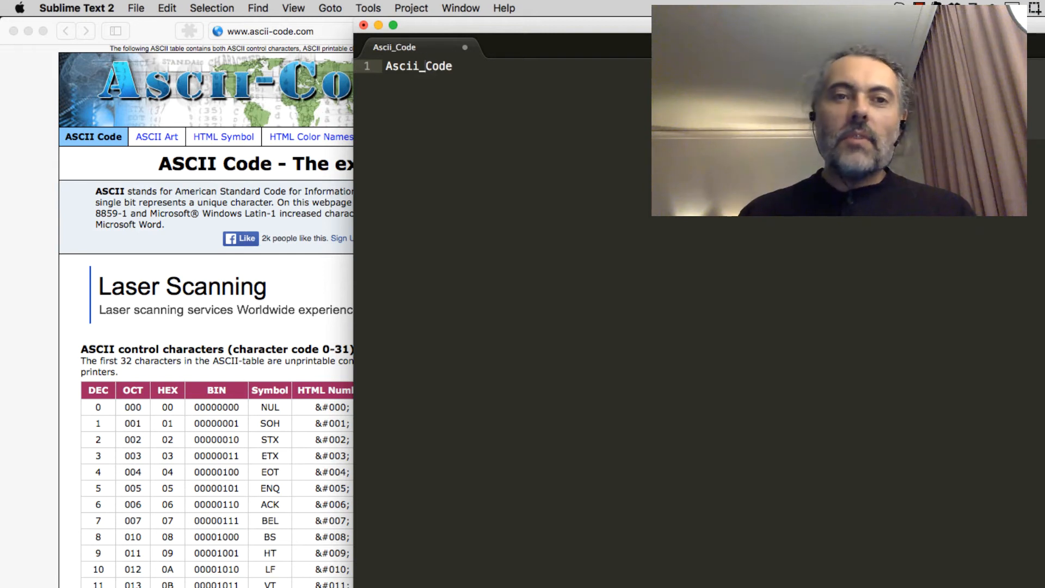
{"action": "type", "text": "="}
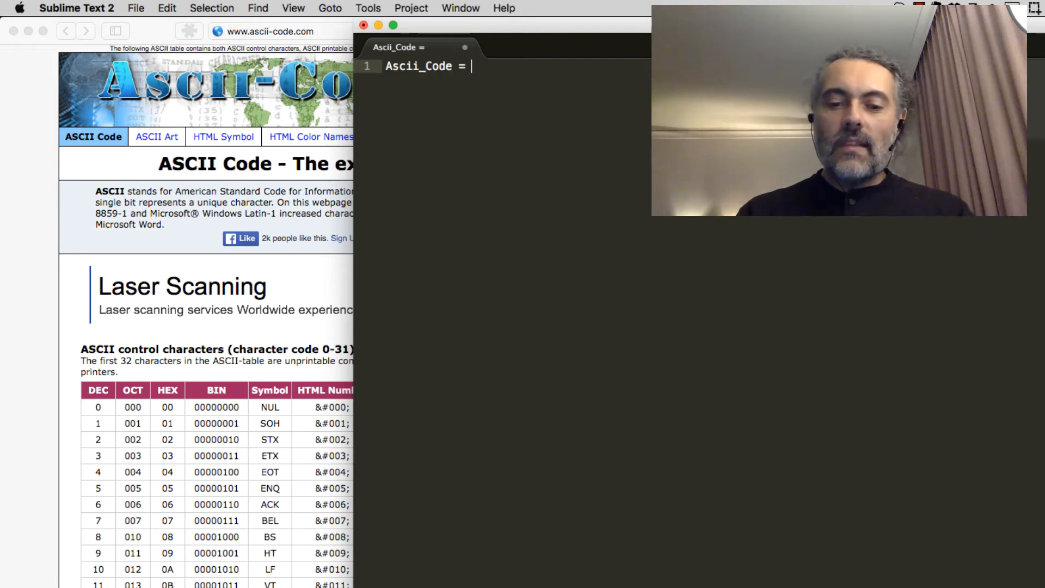
{"action": "type", "text": "http://www.ascii-code.com"}
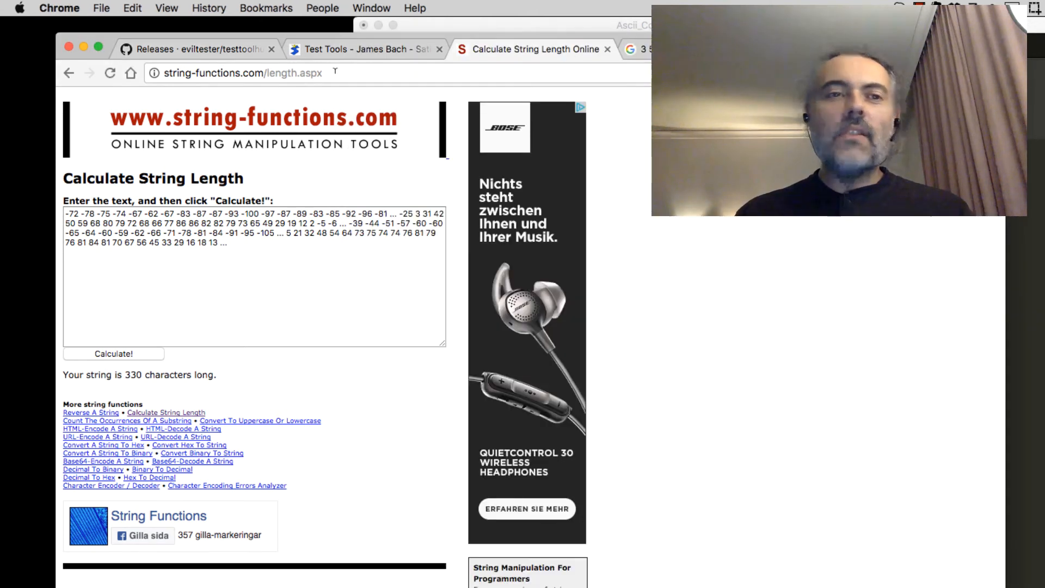
Step: Add the String_Length line pointing to the string-functions.com length page
{"action": "left_click", "coordinate": [239, 73]}
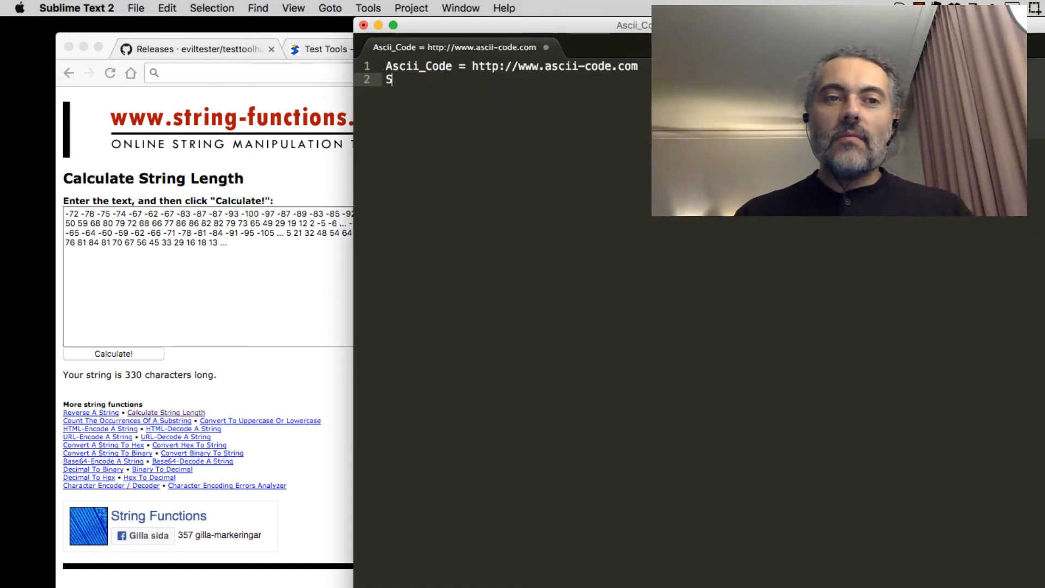
{"action": "type", "text": "tring_"}
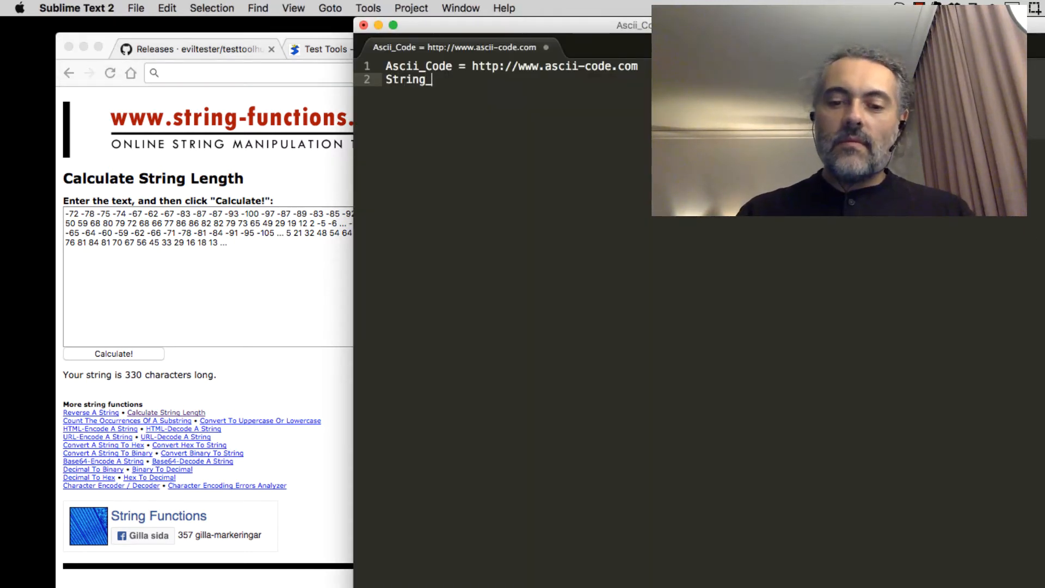
{"action": "type", "text": "ength"}
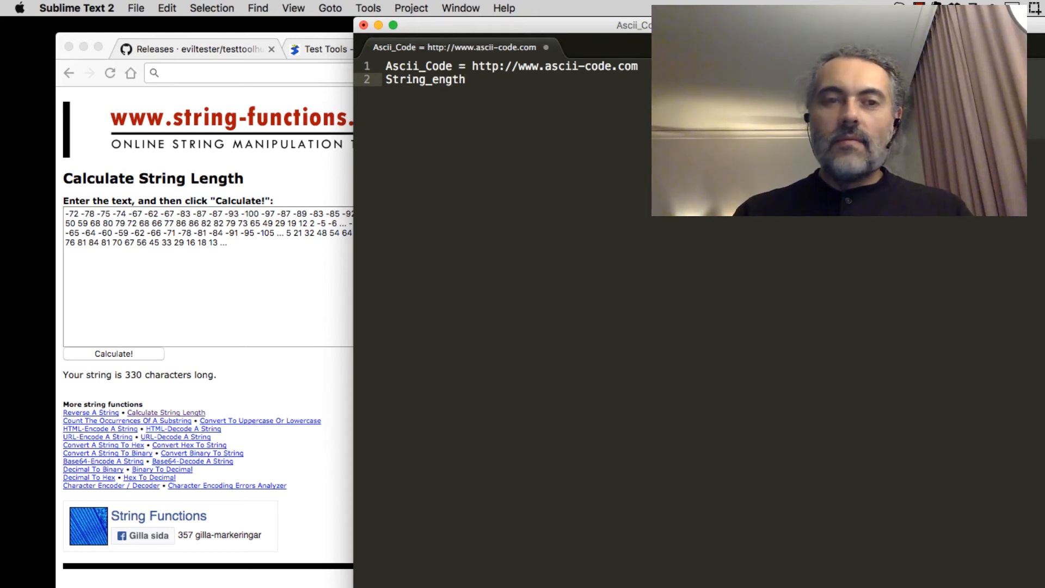
{"action": "type", "text": "=http://string-functions.com/length.aspx"}
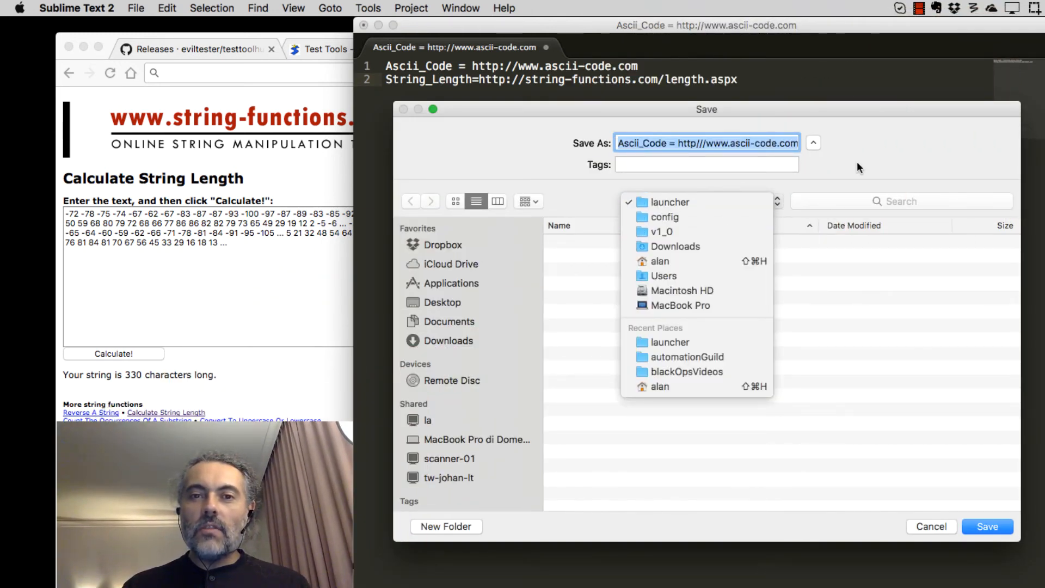
Step: Save the file as string_tools.txt in the launcher folder
{"action": "left_click", "coordinate": [668, 202]}
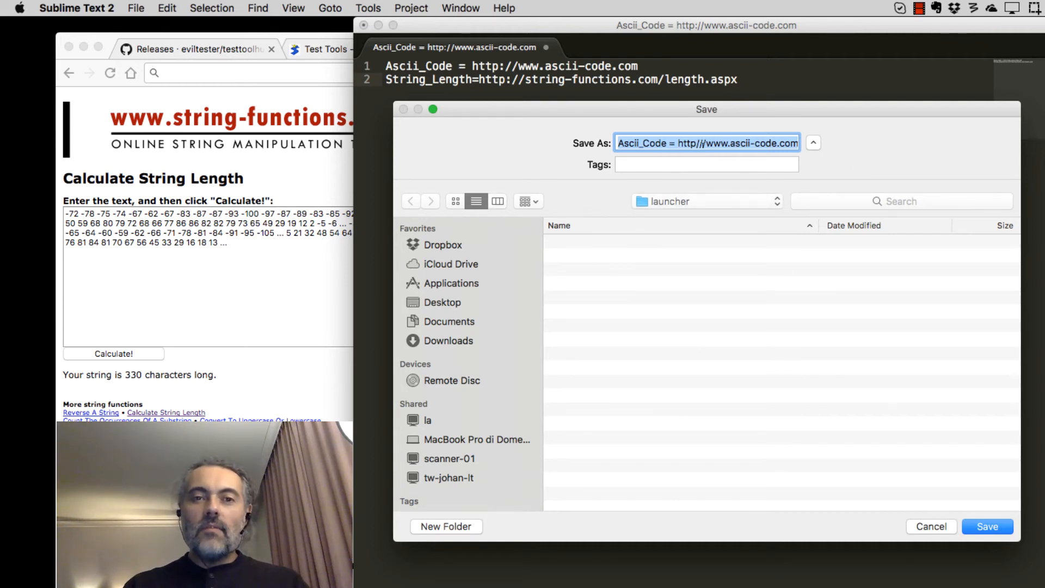
{"action": "type", "text": "string"}
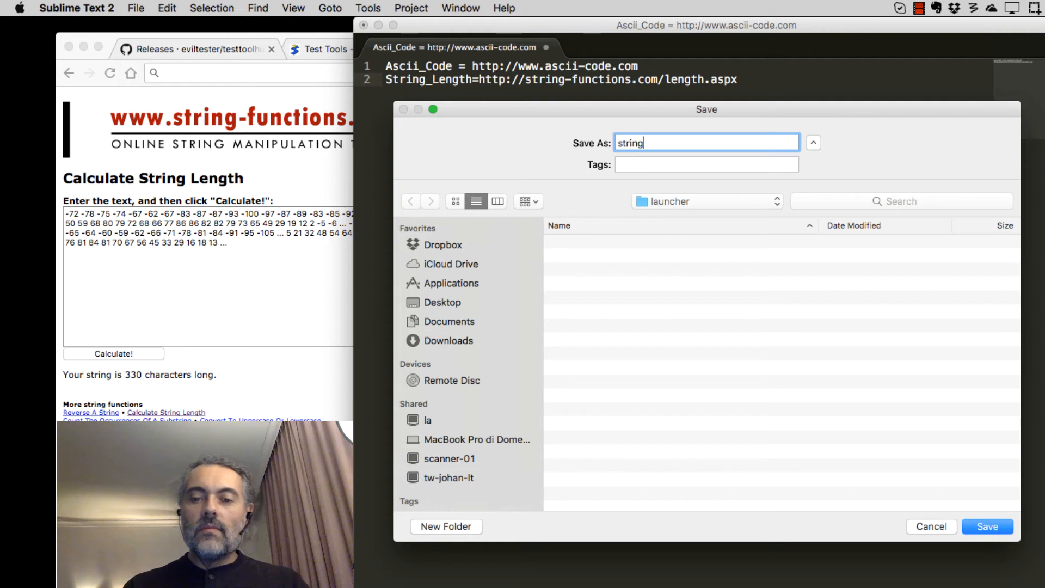
{"action": "type", "text": "_tools.txt"}
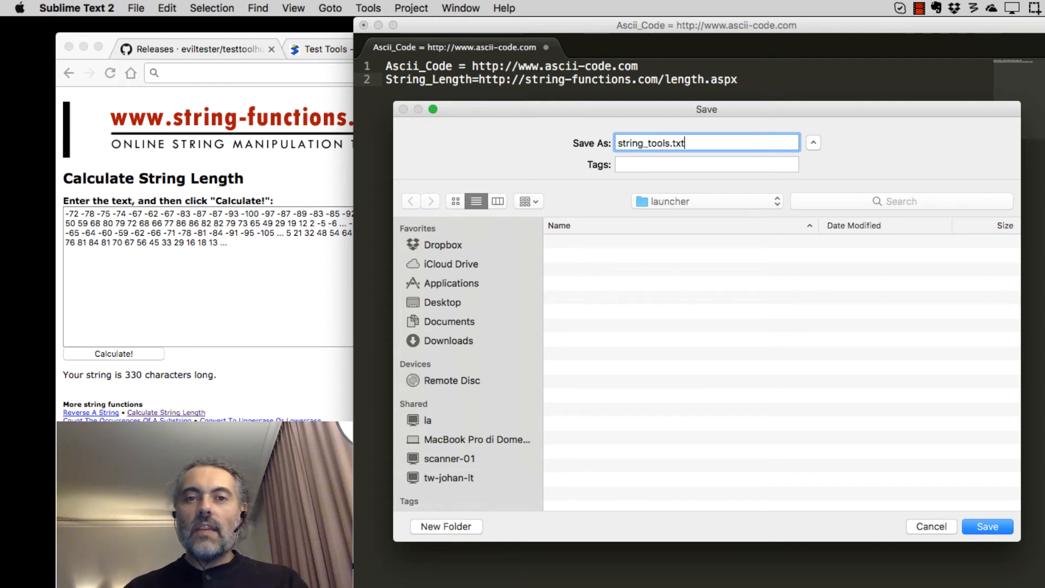
{"action": "left_click", "coordinate": [988, 526]}
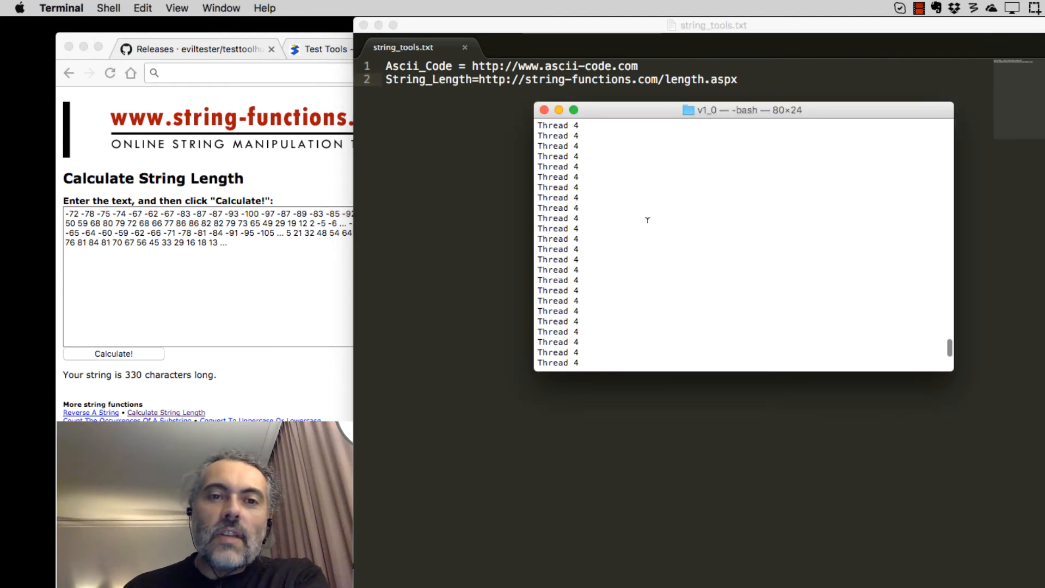
Step: Relaunch the hub via java -jar and launch the pages of the string tools profile
{"action": "type", "text": "java -jar testtoolhub-1.0-jar-with-dependencies.jar"}
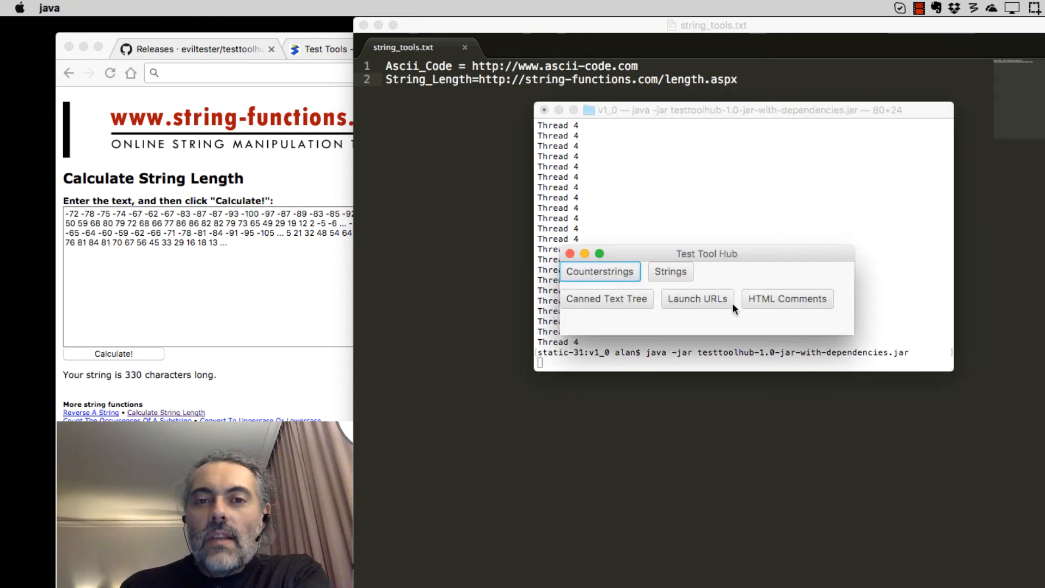
{"action": "left_click", "coordinate": [697, 298]}
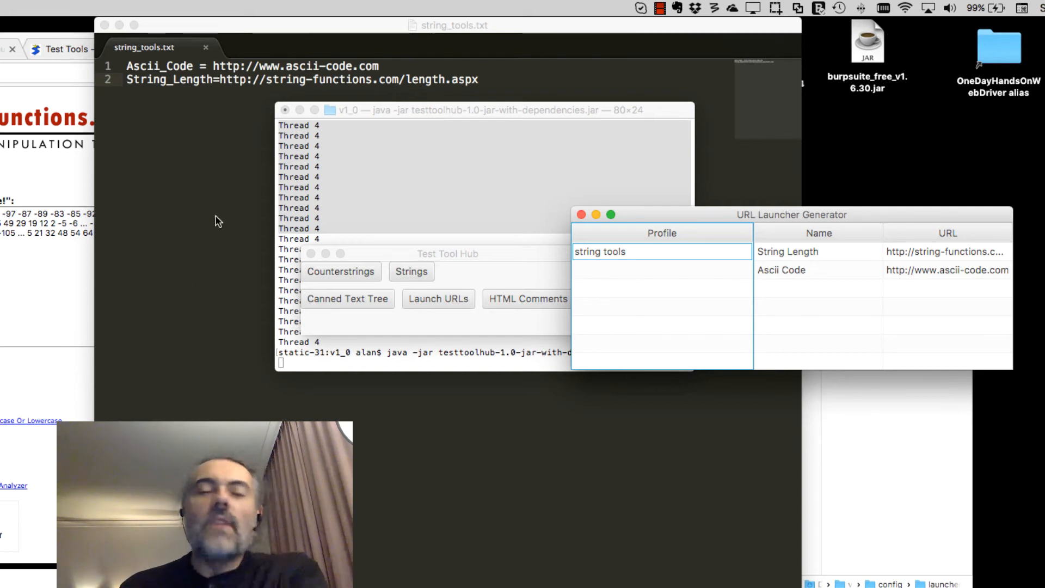
{"action": "mouse_move", "coordinate": [218, 352]}
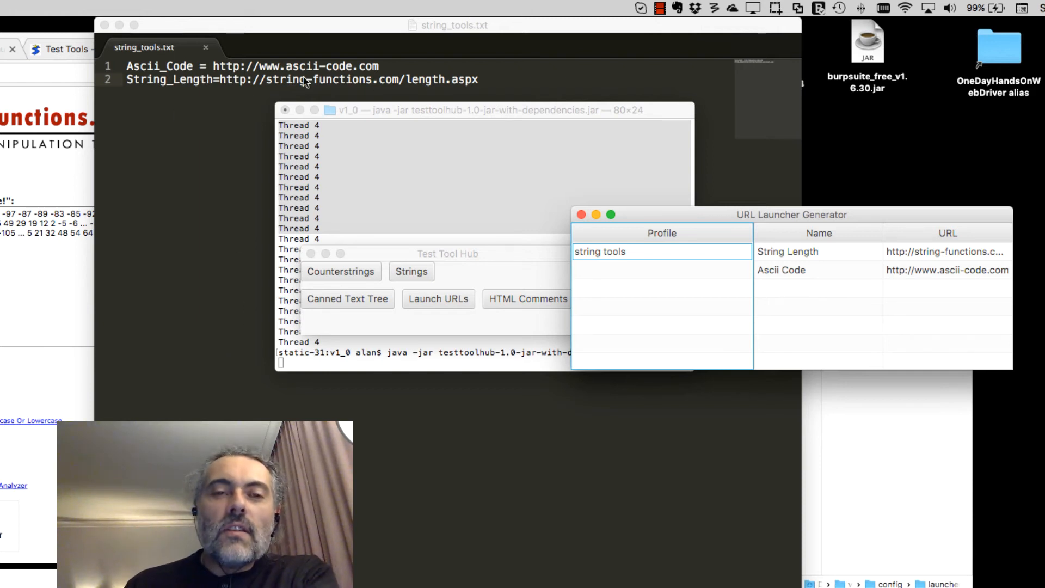
{"action": "mouse_move", "coordinate": [203, 163]}
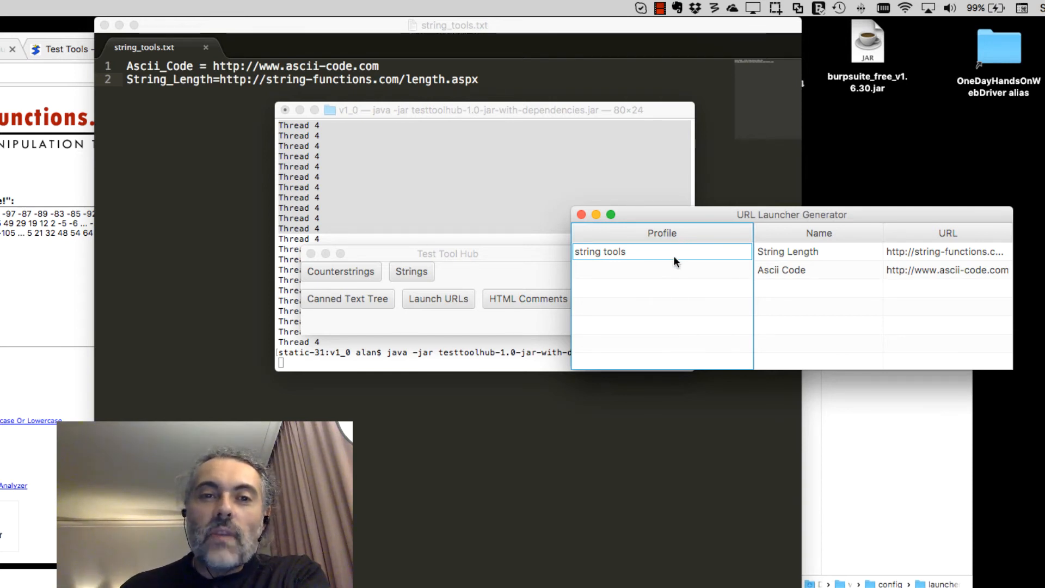
{"action": "left_click", "coordinate": [788, 251]}
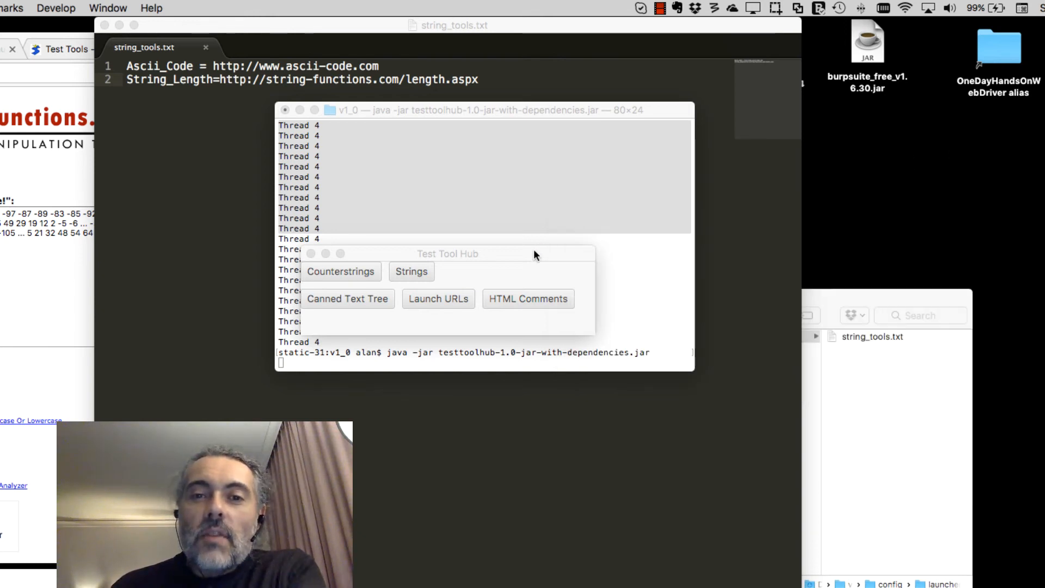
Step: Bring the compendiumdev page forward and start the HTML Page Comment Finder
{"action": "left_click_drag", "start_coordinate": [447, 253], "coordinate": [803, 230]}
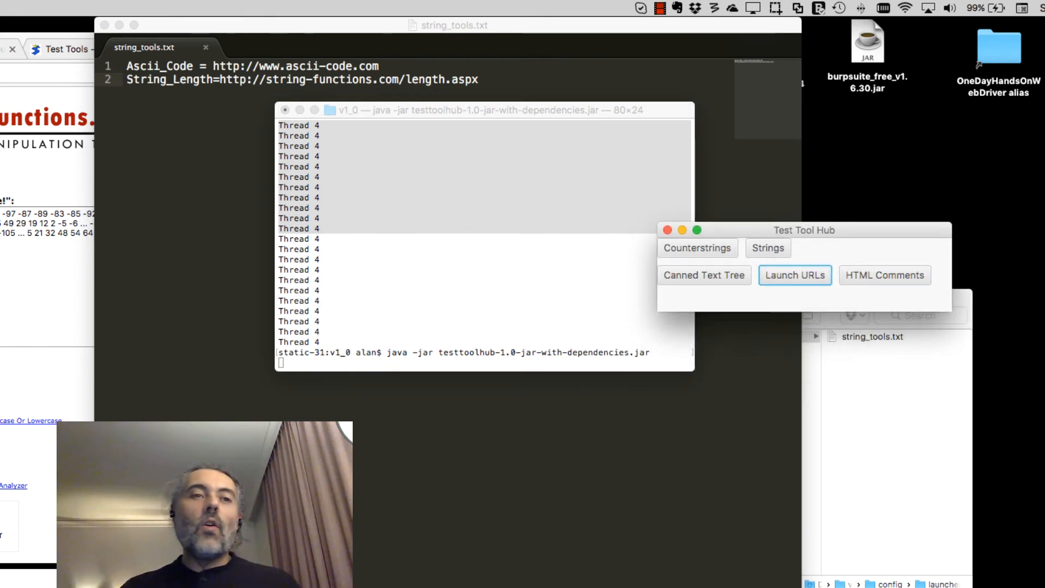
{"action": "left_click", "coordinate": [795, 274]}
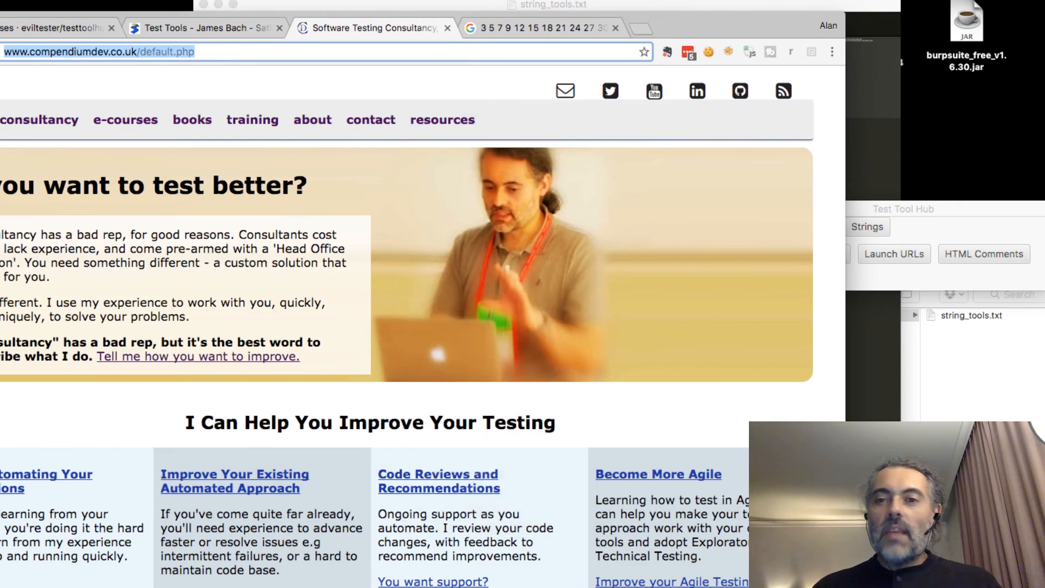
{"action": "left_click", "coordinate": [983, 254]}
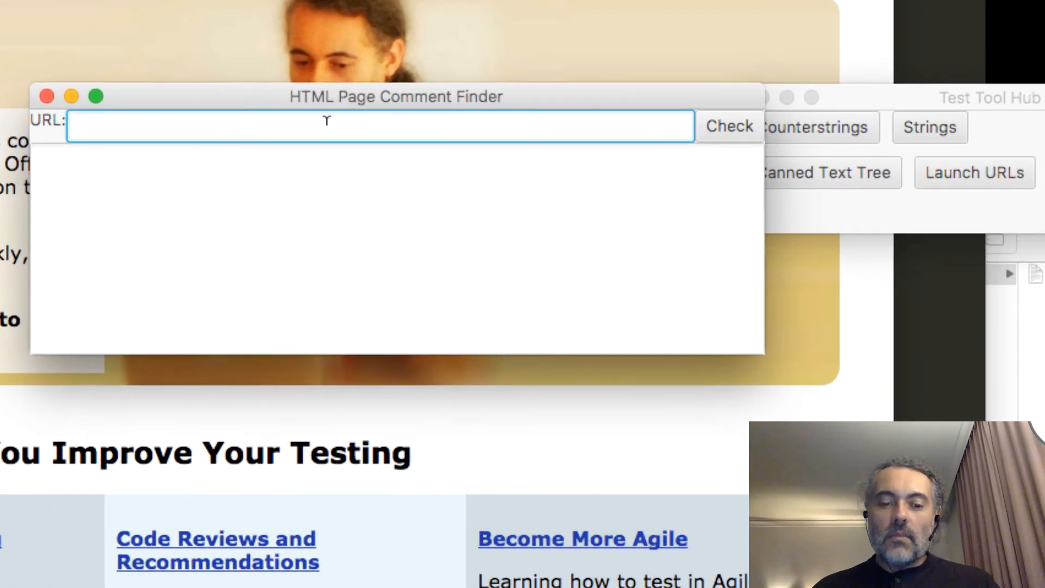
{"action": "type", "text": "http://www.compendiumdev.co.uk/default.php"}
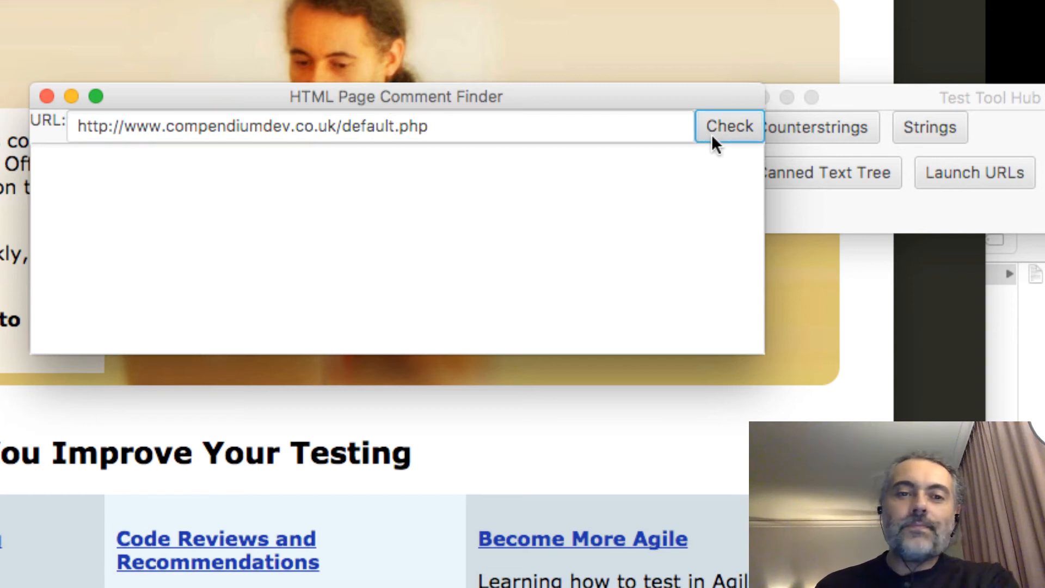
{"action": "left_click", "coordinate": [728, 126]}
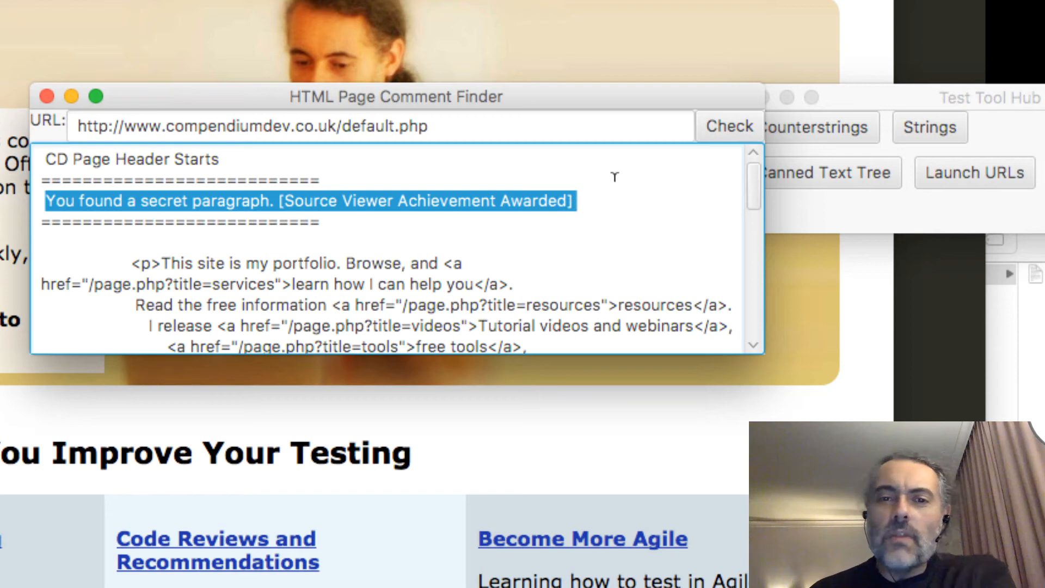
{"action": "left_click_drag", "start_coordinate": [395, 97], "coordinate": [487, 121]}
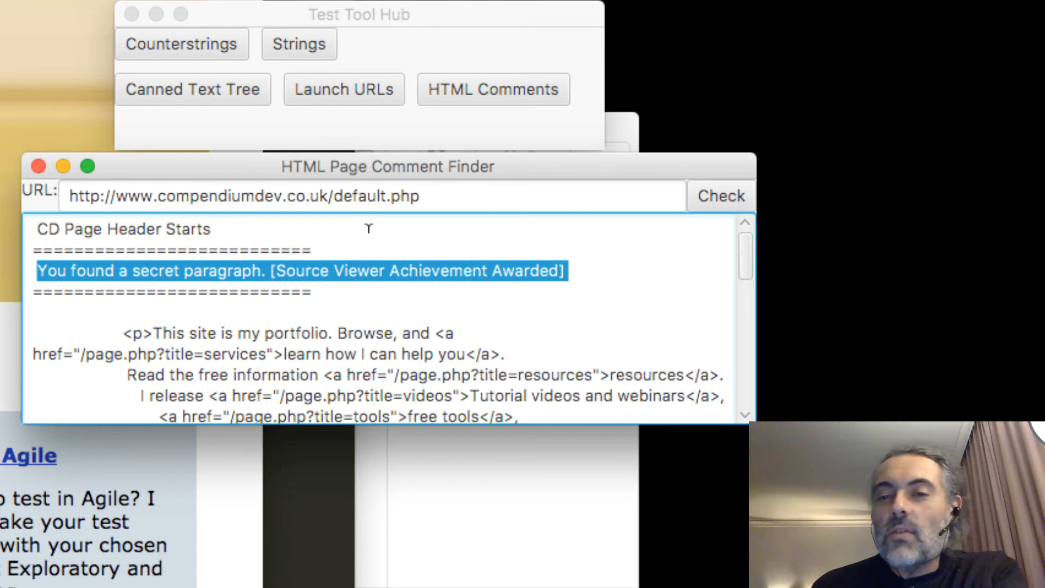
{"action": "mouse_move", "coordinate": [128, 154]}
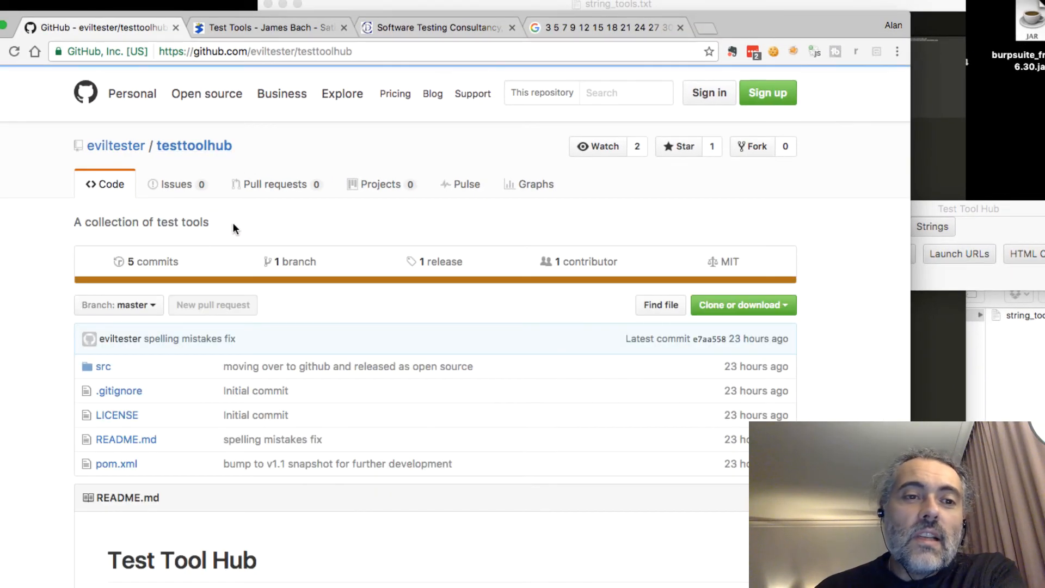
Step: Start the robot typing a 10000-character counterstring into the Dillinger editor
{"action": "left_click", "coordinate": [103, 366]}
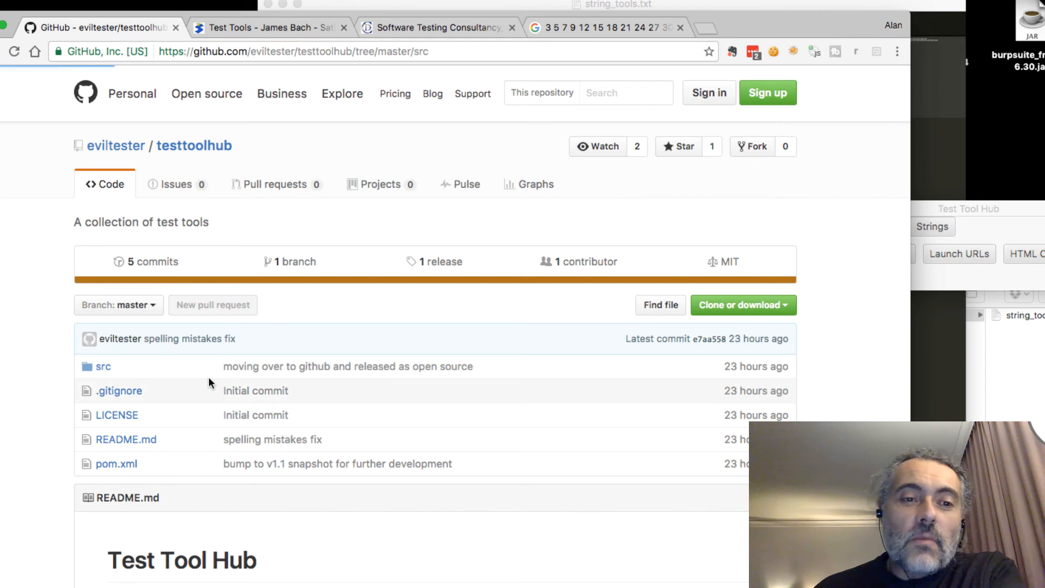
{"action": "left_click", "coordinate": [103, 365]}
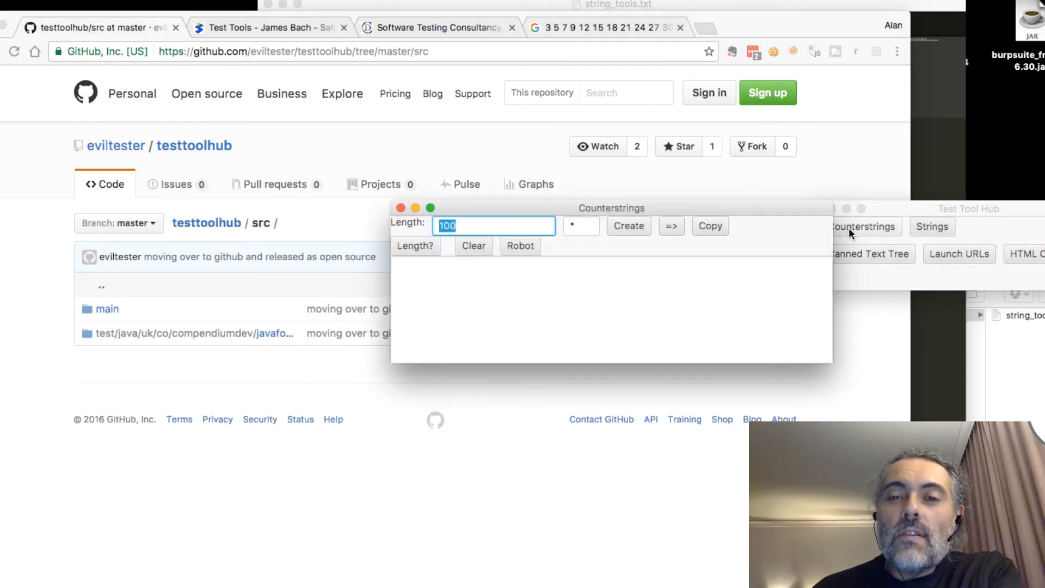
{"action": "left_click_drag", "start_coordinate": [611, 207], "coordinate": [955, 271]}
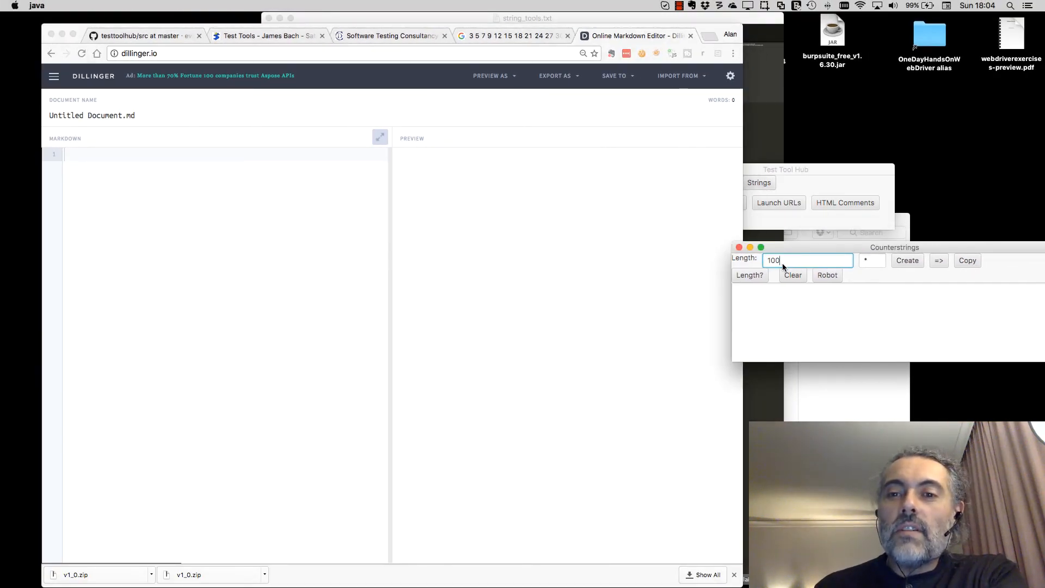
{"action": "mouse_move", "coordinate": [791, 263]}
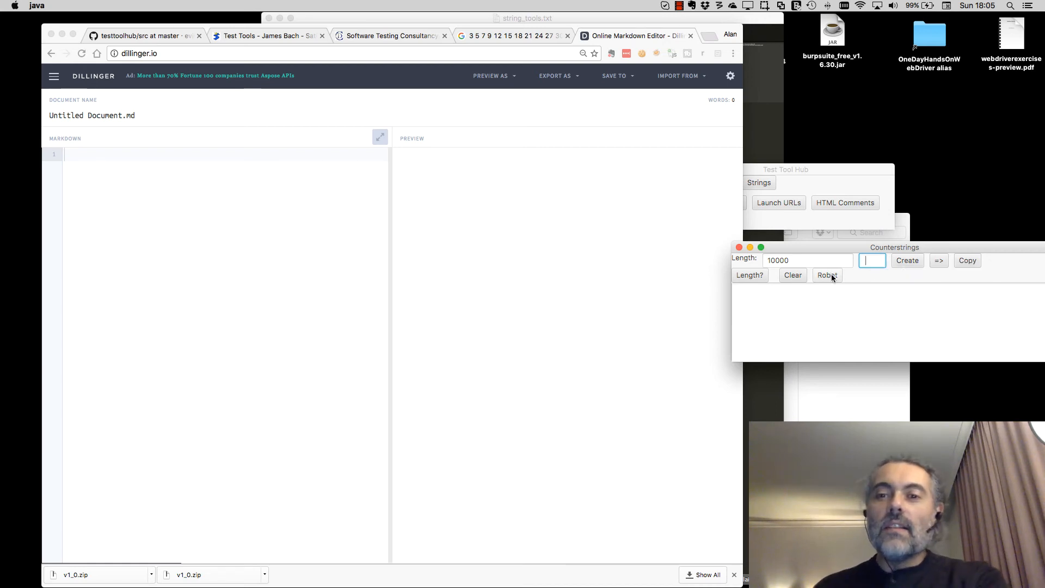
{"action": "left_click", "coordinate": [826, 274]}
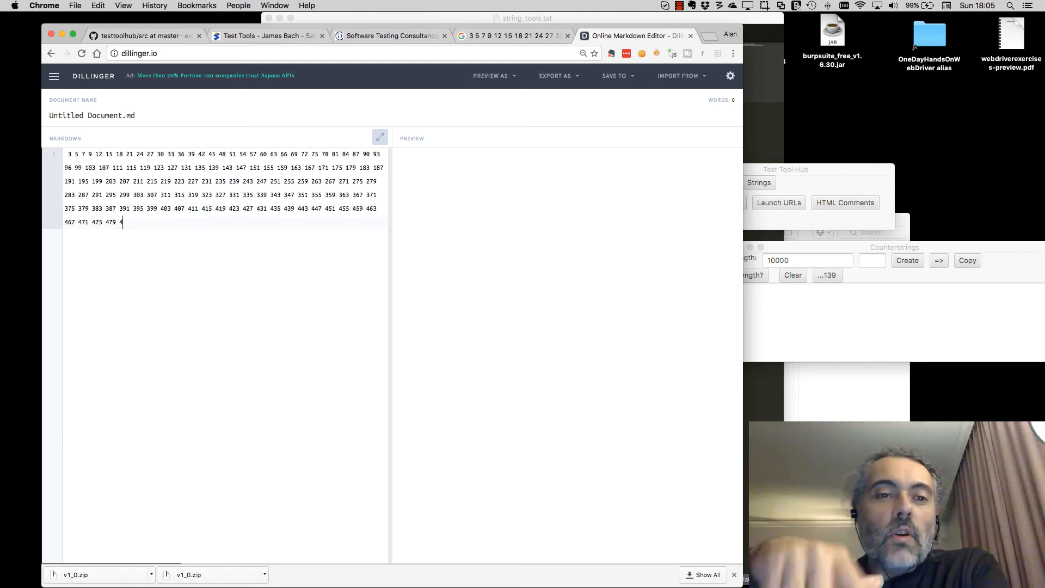
Step: Let the Counterstrings Robot type its counterstring into the Markdown pane from 483 up past 5739
{"action": "type", "text": "483 487 491 495 499 503 507 511 515 519 523 527 531 535 539 543 547 551 555 559 563 567 571 575 5"}
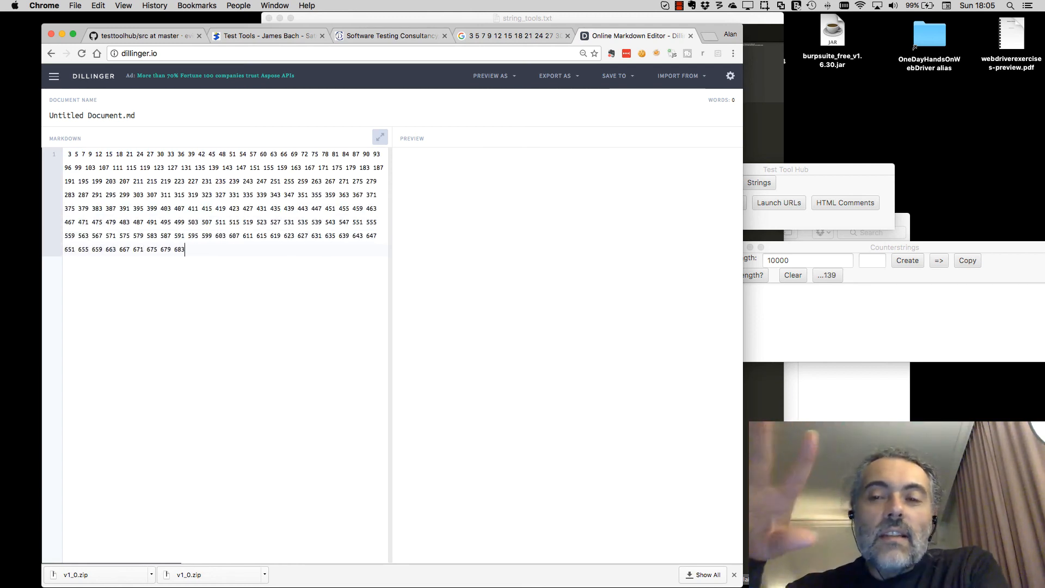
{"action": "type", "text": "687 691 695 699 703 707 711 715 719 723 727 731 735 739 743 747 751 755 759 763 767 771 775 779 783 7"}
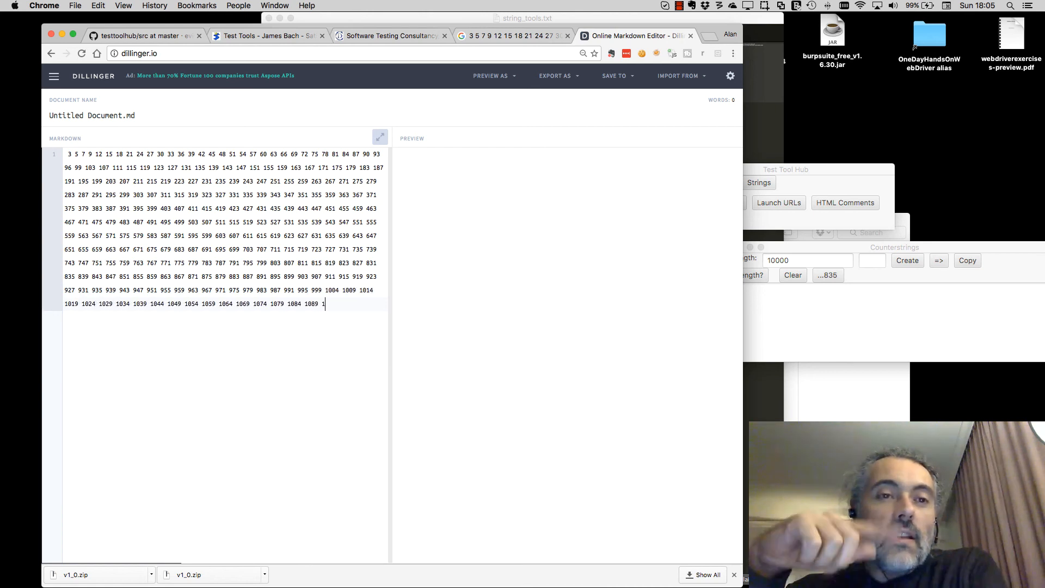
{"action": "type", "text": "1094 1099 1104 1109 1114 1119 1124 1129 1134 1139 1144 1149 1154 1159 1164 1169 1174 1179 1184 1189"}
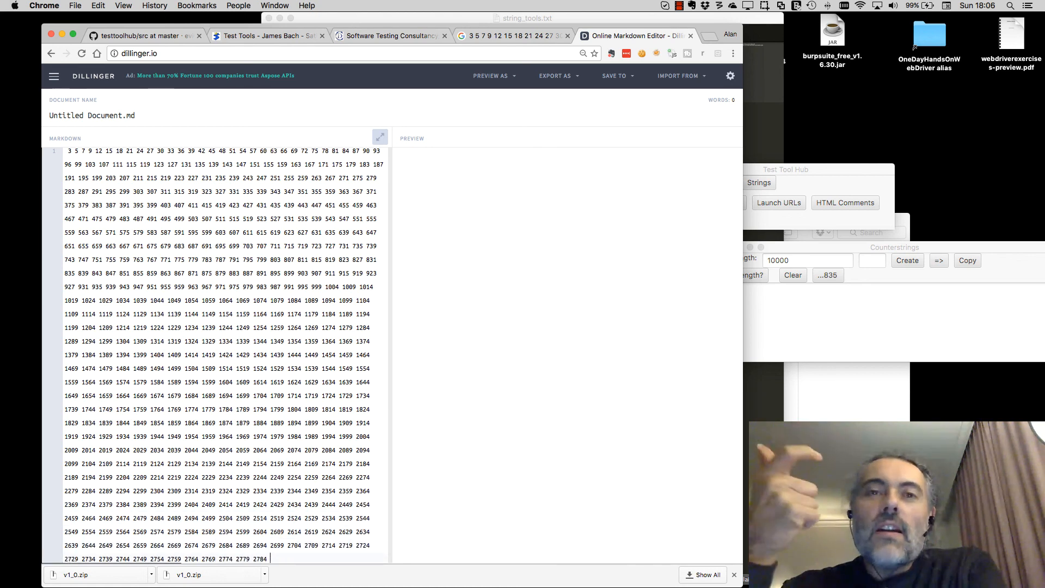
{"action": "scroll", "scroll_direction": "down", "scroll_amount": 3}
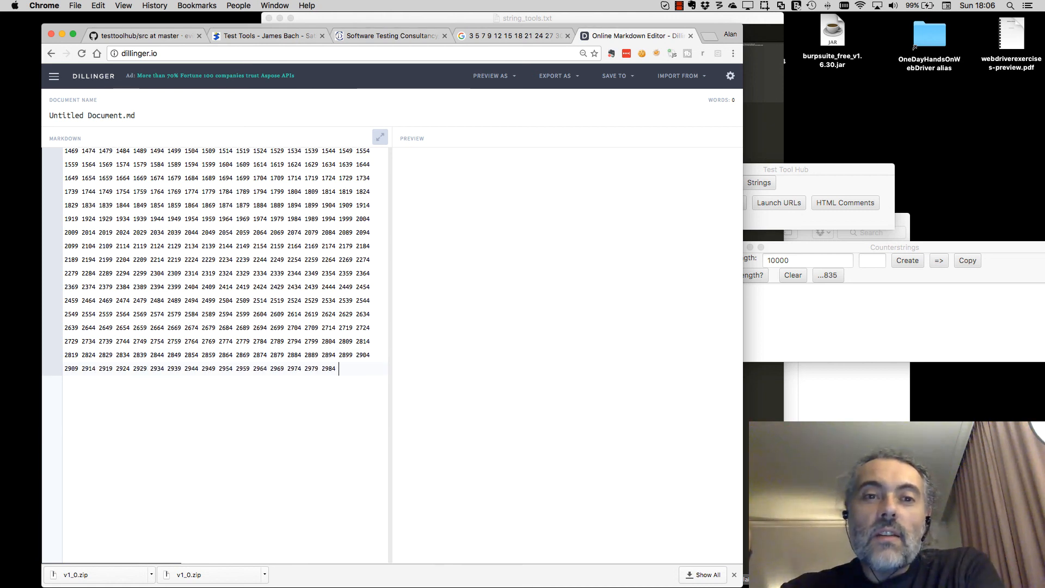
{"action": "type", "text": "2989 2994 2999 3004..."}
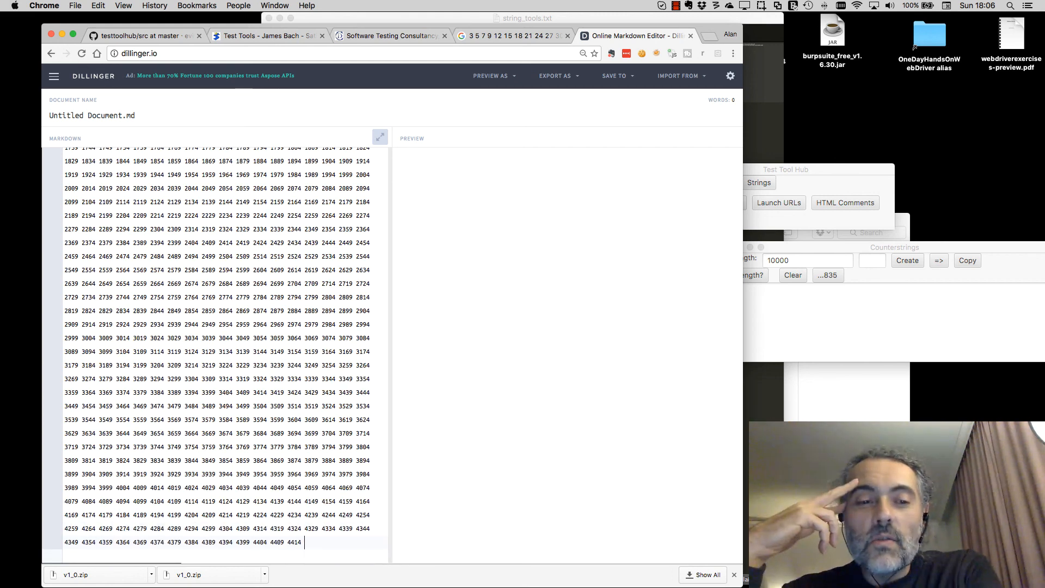
{"action": "scroll", "scroll_direction": "down", "scroll_amount": 3}
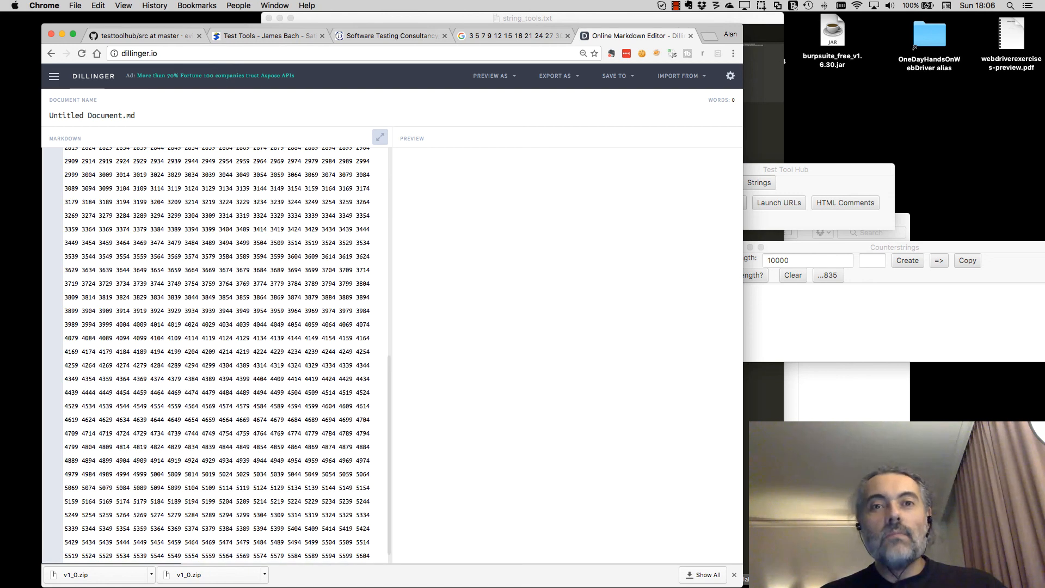
{"action": "scroll", "scroll_direction": "down", "scroll_amount": 3}
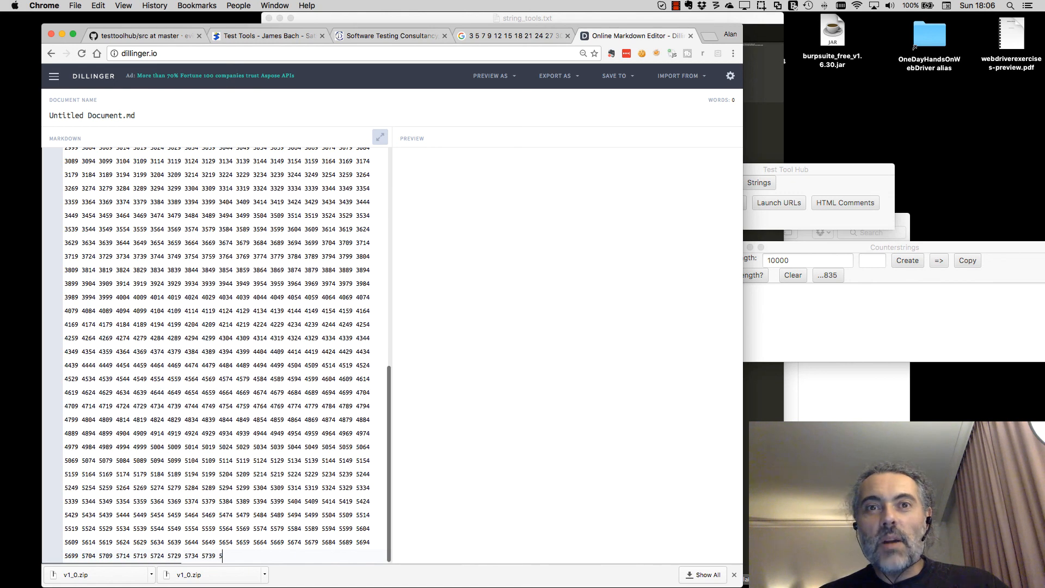